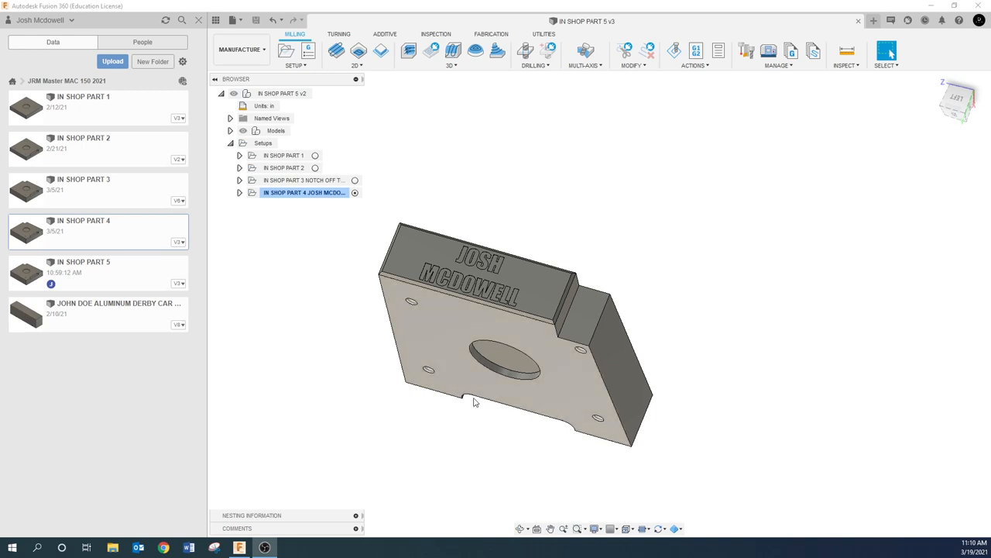
mouse_move(583, 415)
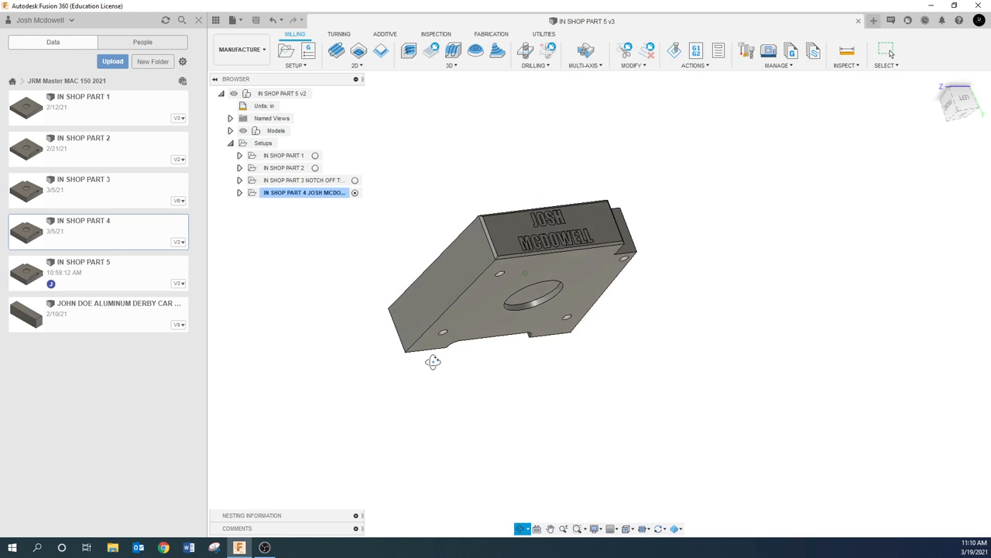
- Hide the Data panel, switch to the Design workspace, and open the bottom face's Create Sketch menu
left_click_drag(433, 362, 421, 372)
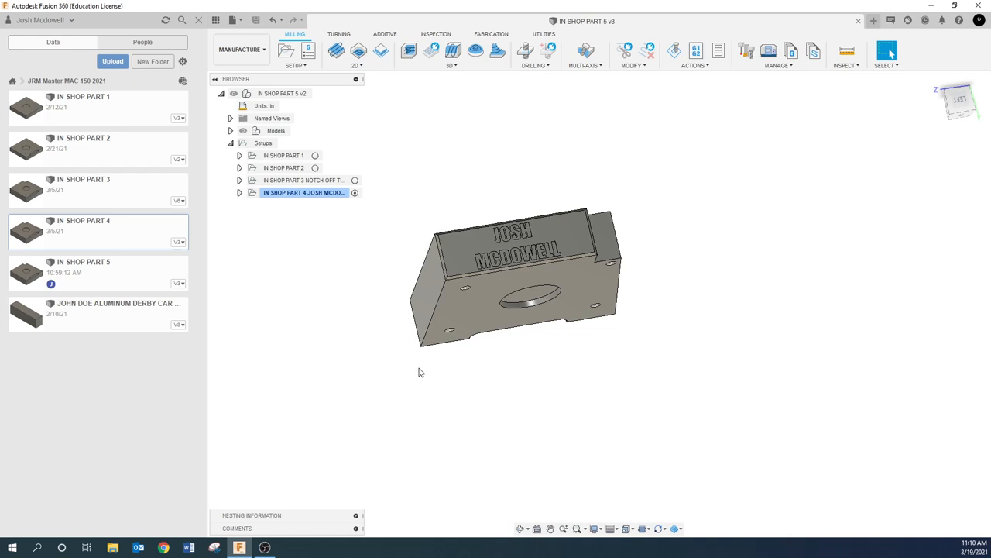
mouse_move(542, 355)
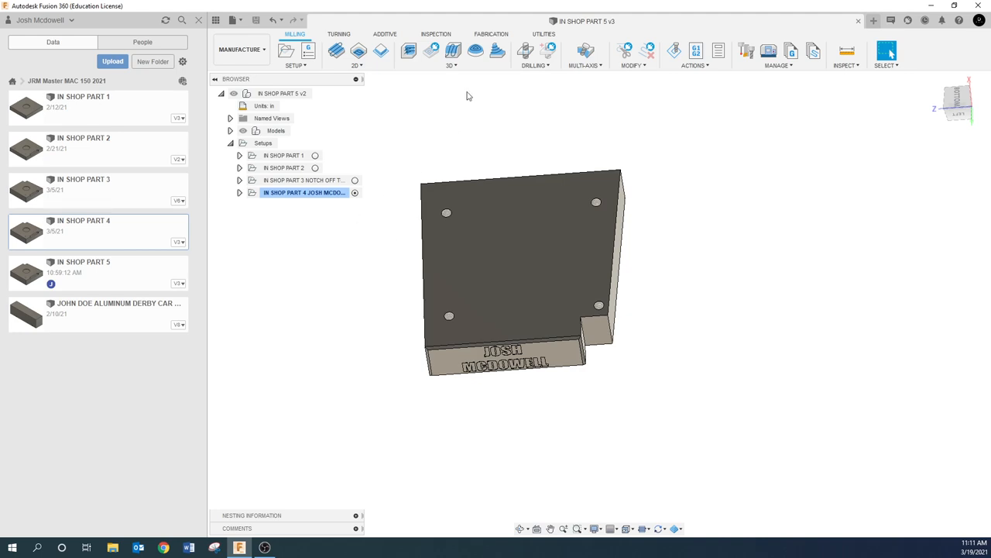
mouse_move(103, 230)
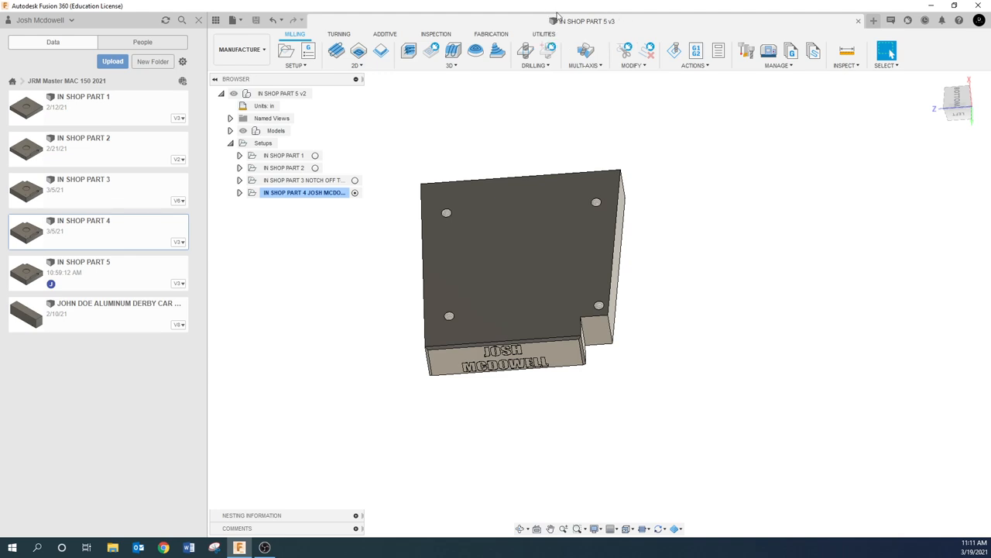
left_click(235, 21)
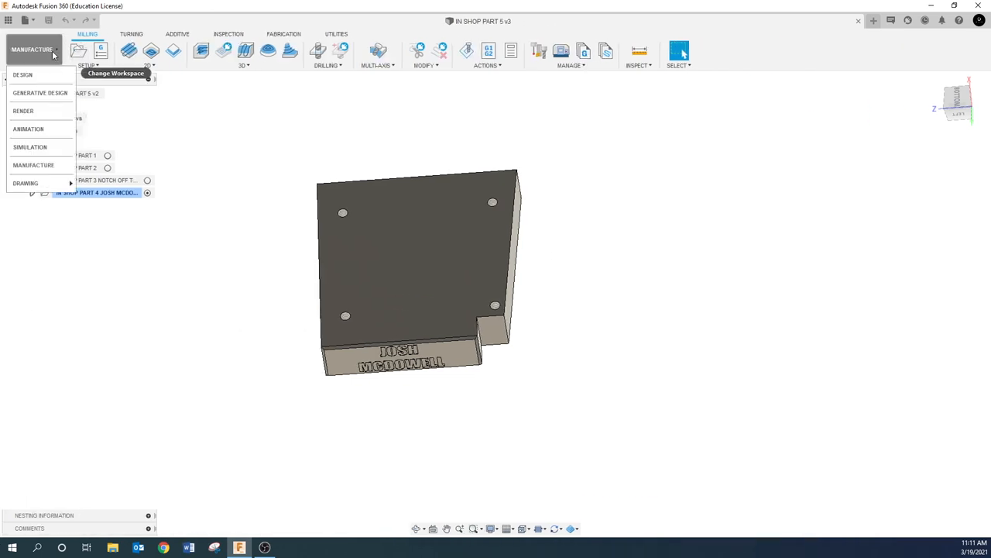
left_click(23, 75)
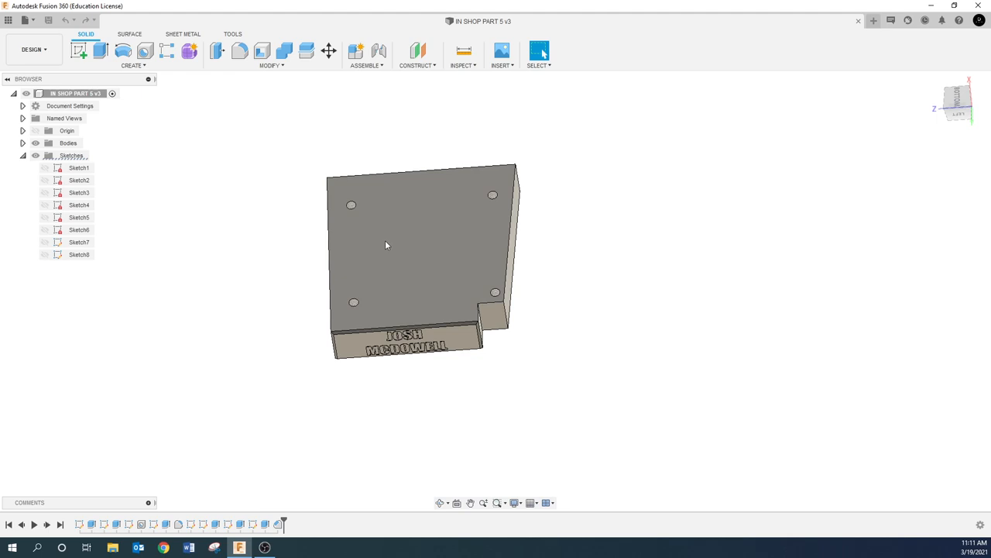
right_click(387, 248)
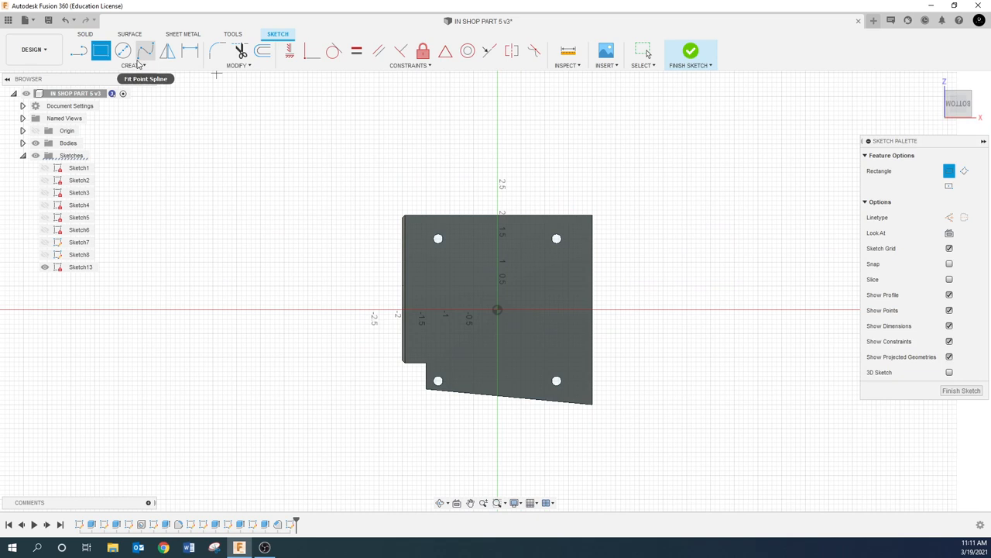
- Draw a 3.00 × 2.00 centre rectangle and a 0.50-diameter circle at the sketch origin
left_click(132, 65)
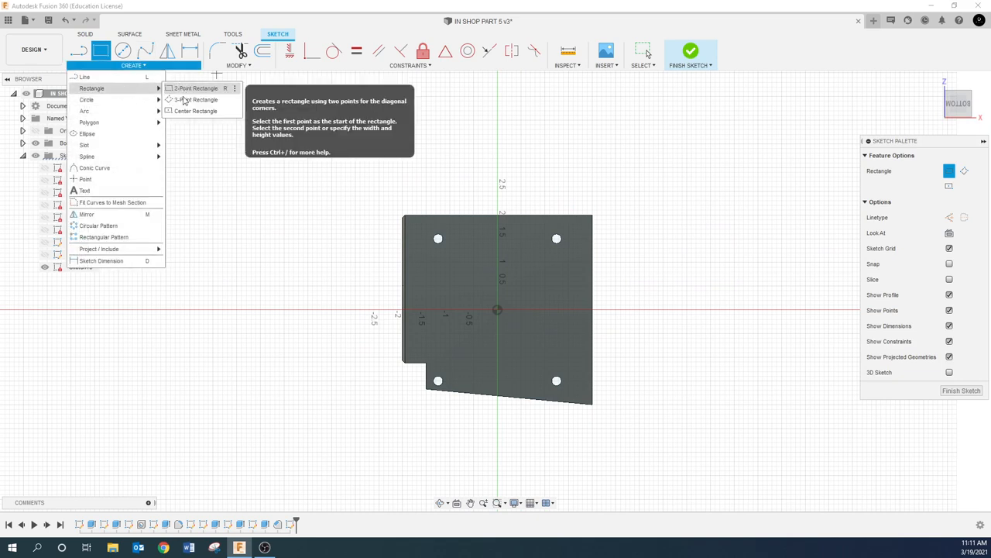
left_click(195, 111)
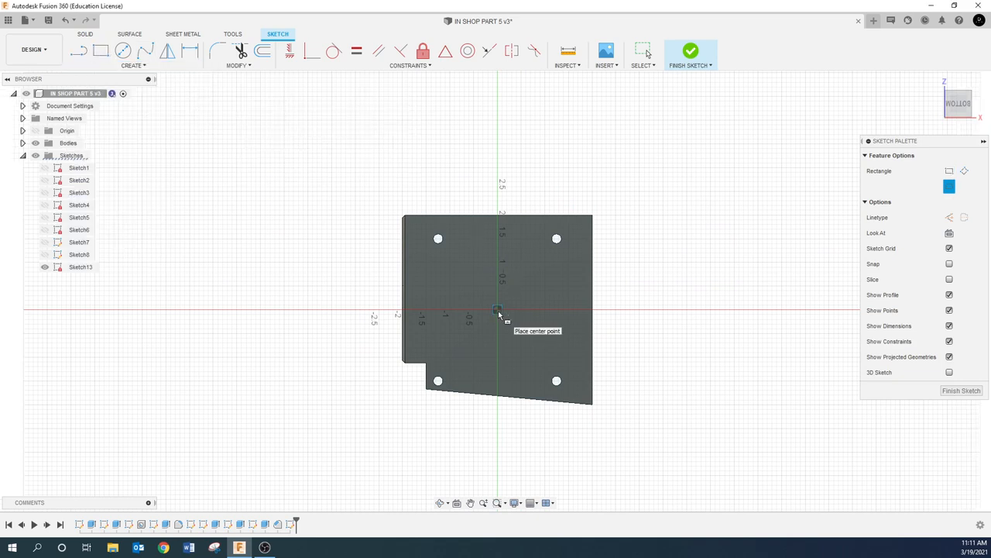
left_click(497, 309)
type("3")
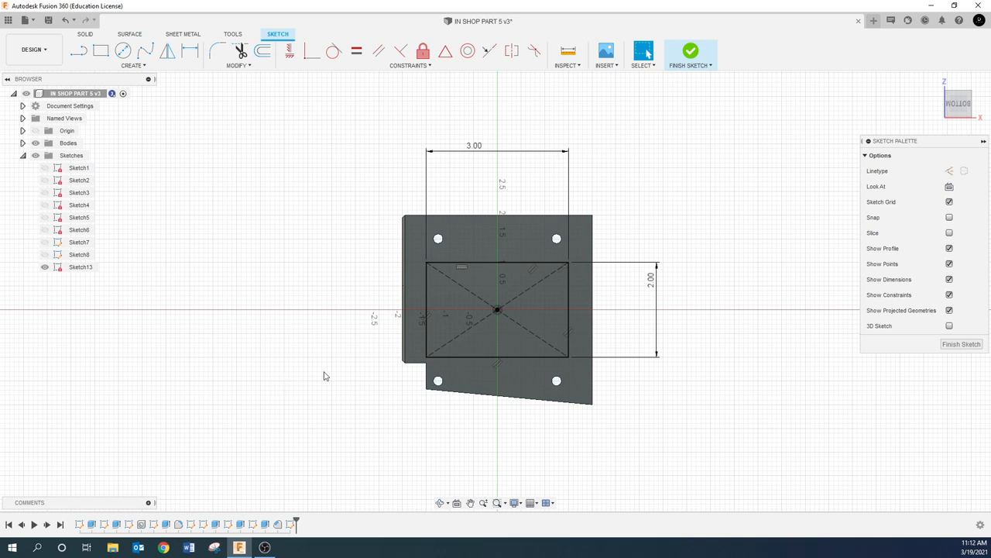
mouse_move(321, 401)
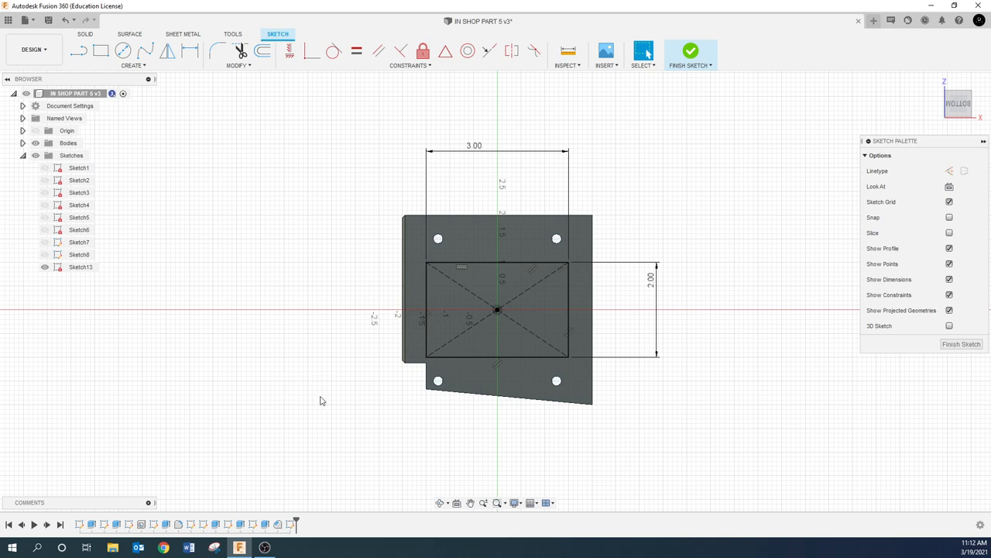
mouse_move(316, 216)
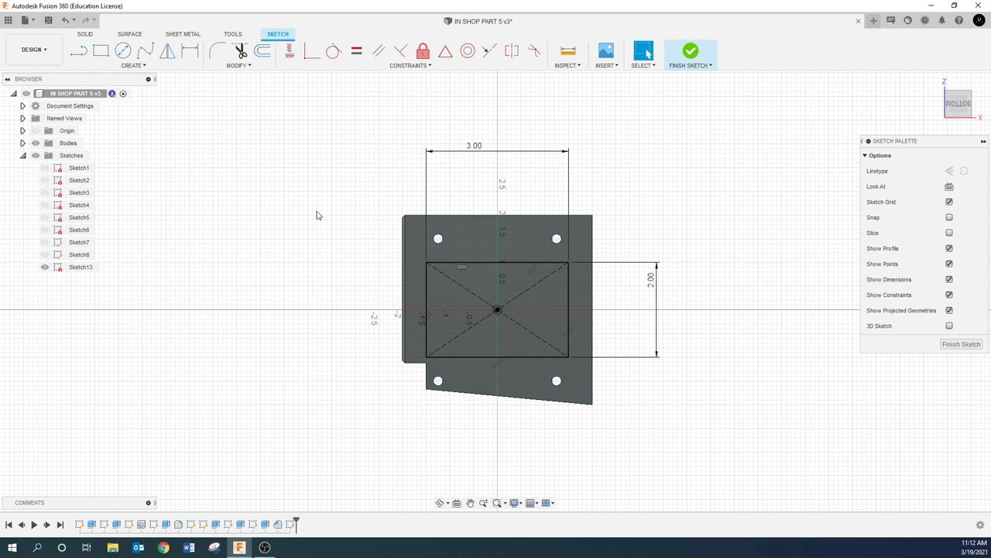
mouse_move(162, 91)
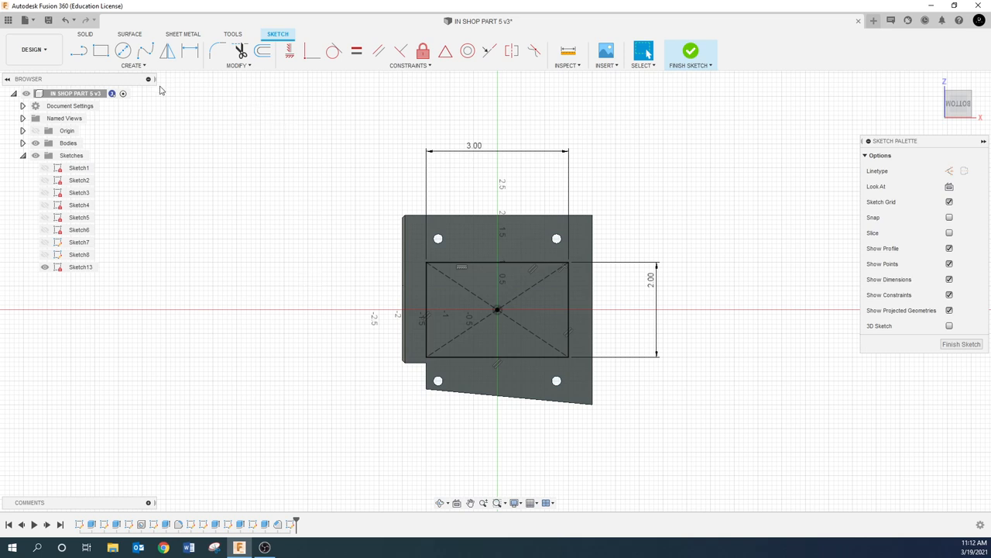
left_click(123, 51)
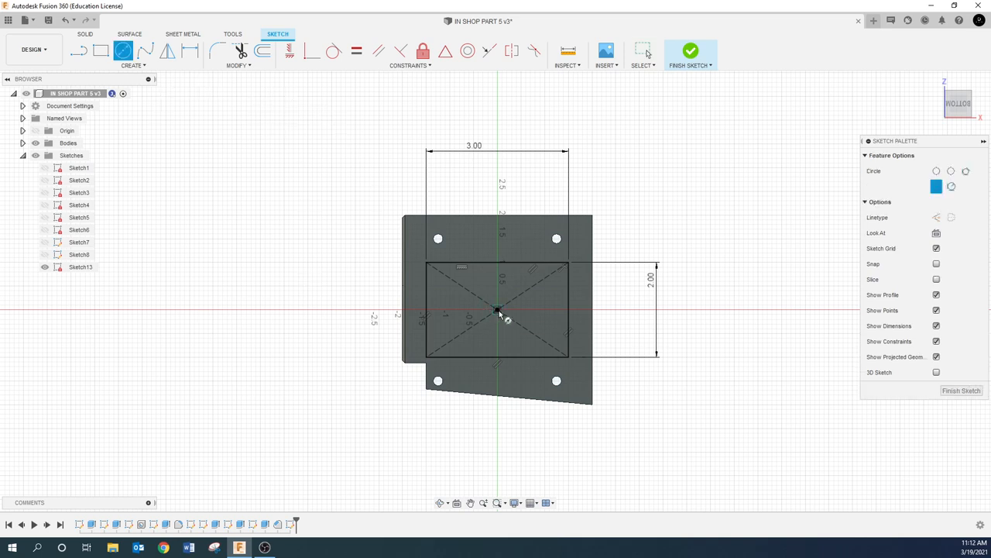
left_click(497, 310)
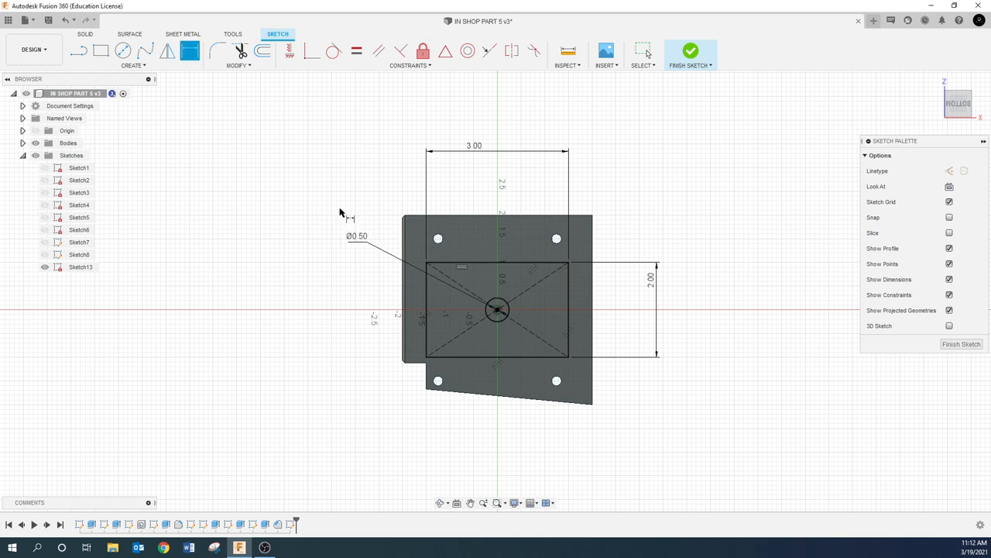
mouse_move(292, 343)
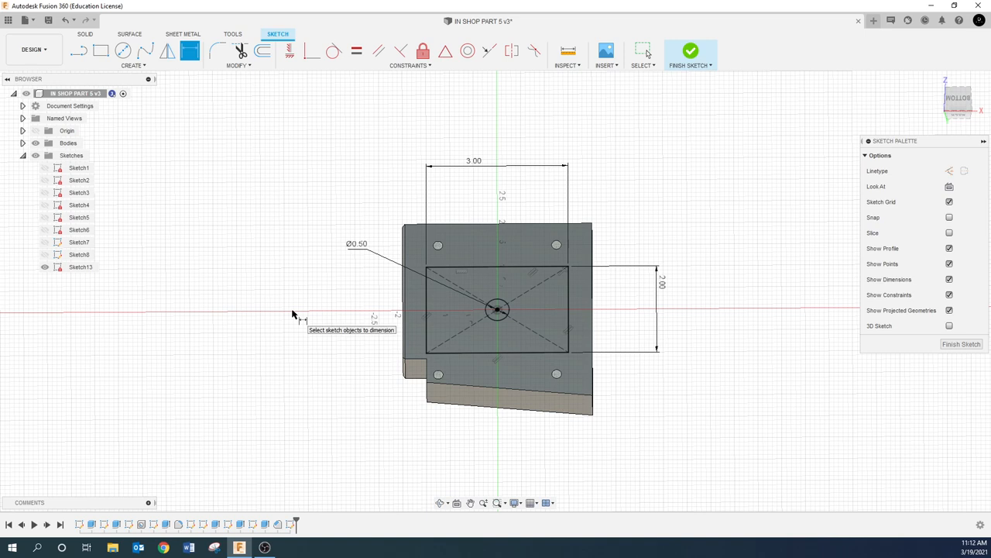
mouse_move(312, 297)
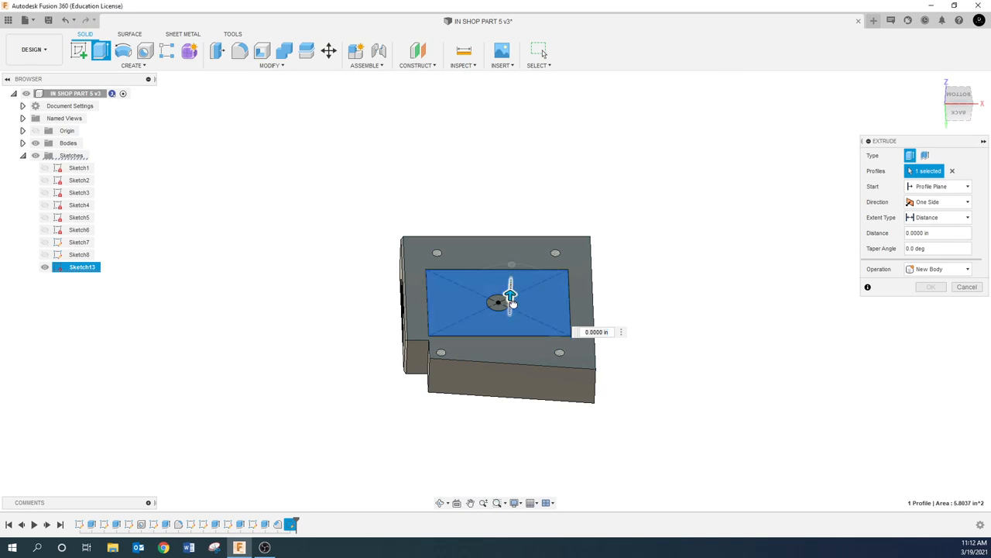
- Extrude the pocket profile as a cut 0.70 in into the bottom face, leaving the round boss
left_click_drag(510, 296, 510, 333)
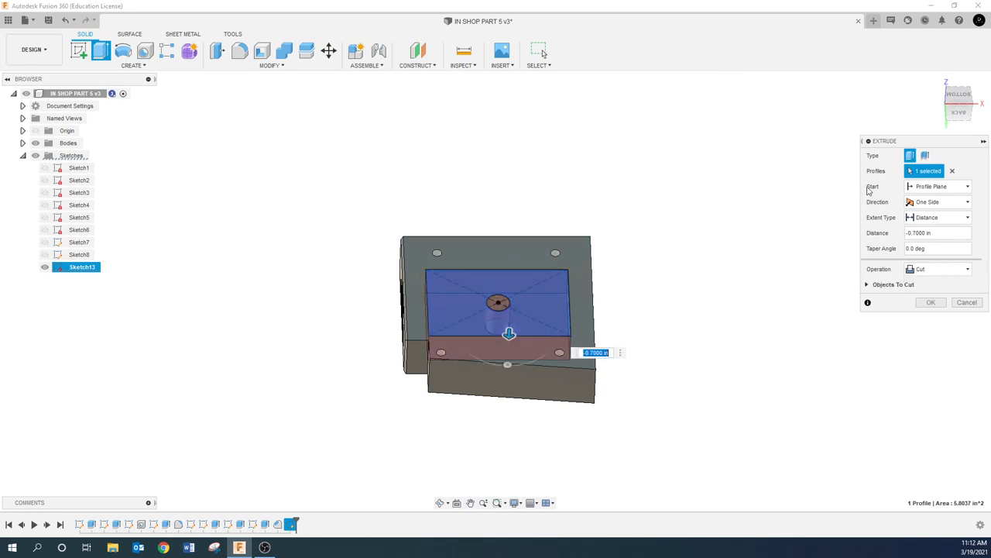
left_click(937, 232)
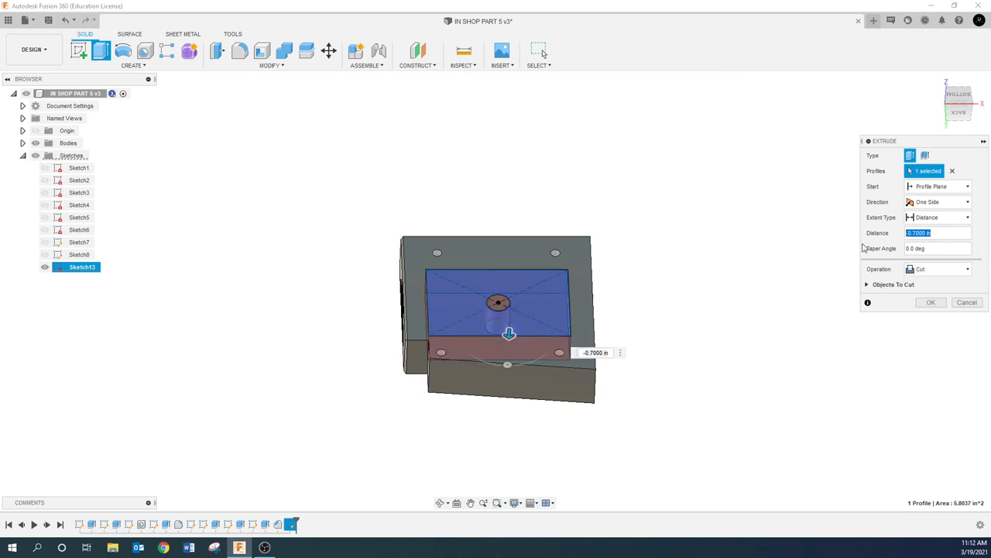
type(".50")
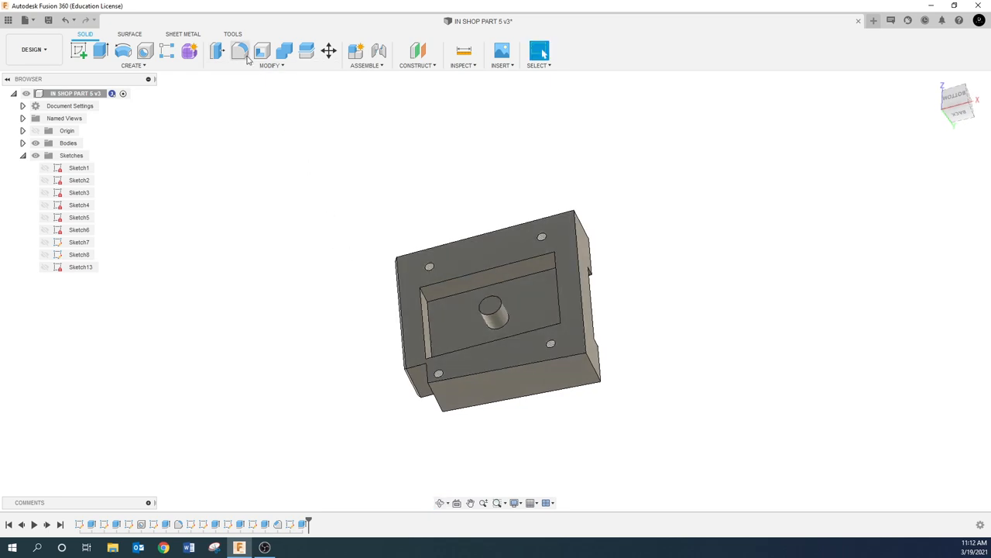
- Start a fillet and set the four-edge set's radius to 0.25 in
left_click(271, 52)
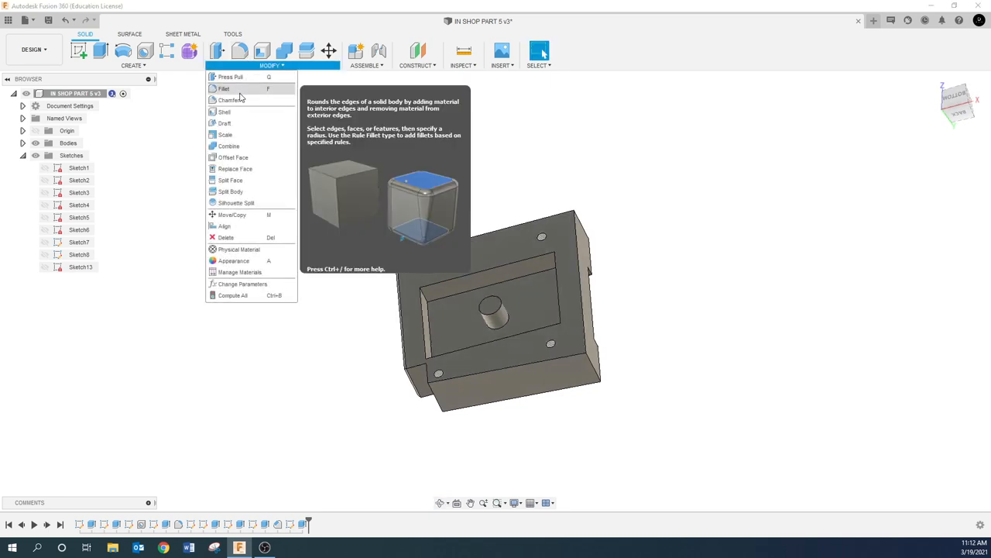
left_click(224, 89)
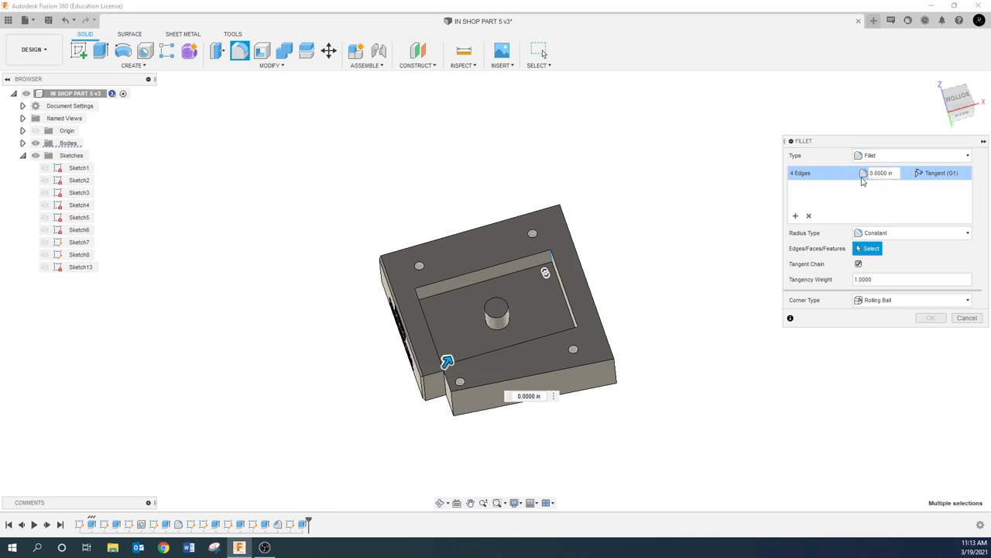
left_click(881, 173)
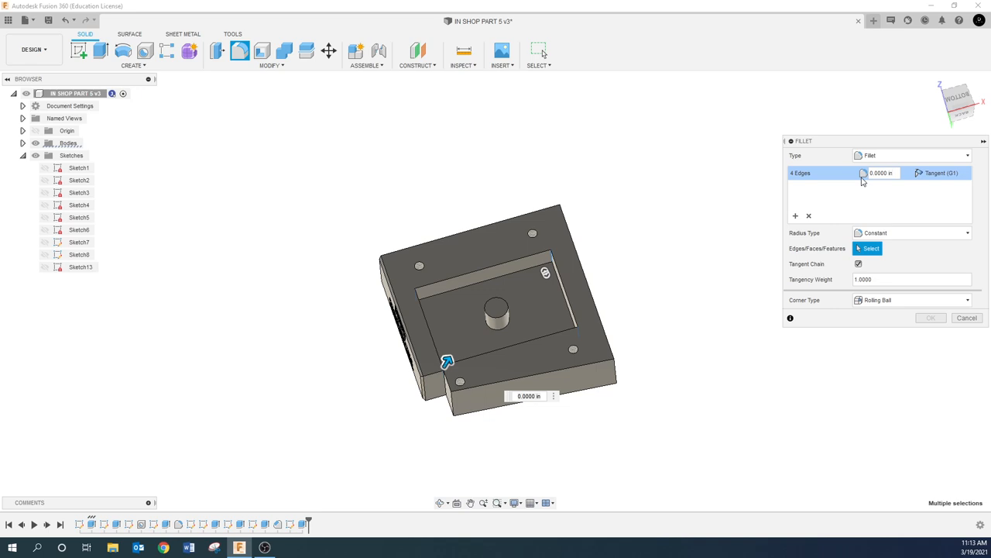
left_click(881, 173)
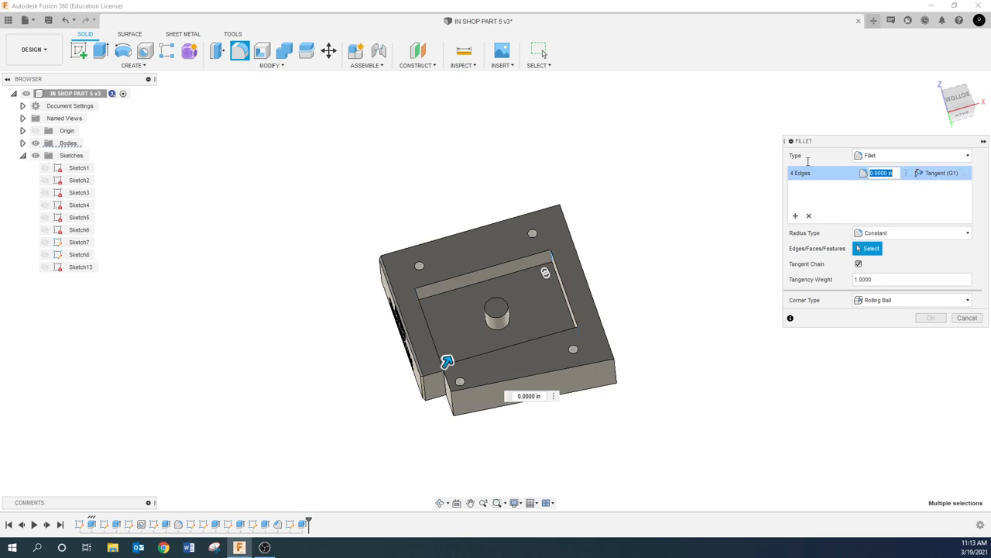
type("25")
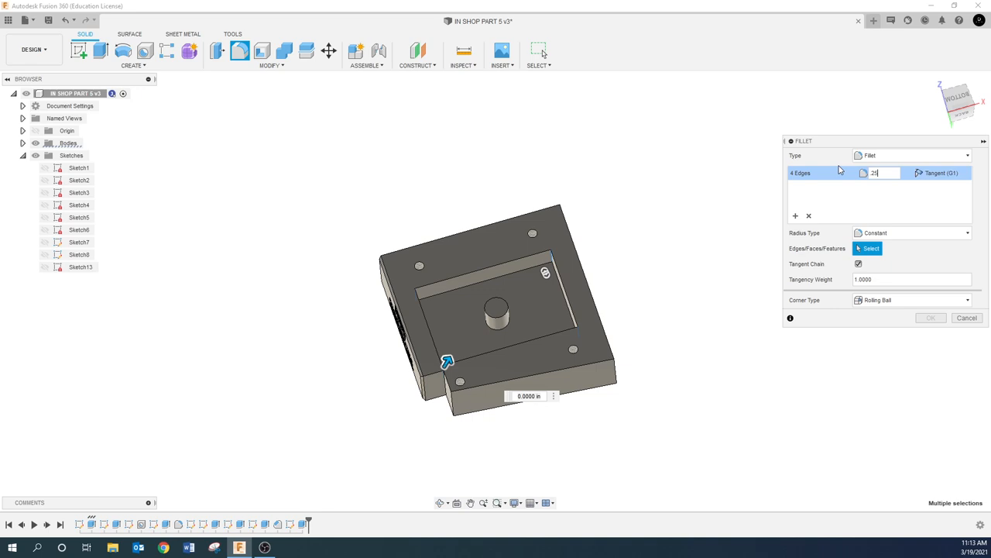
type("0.25")
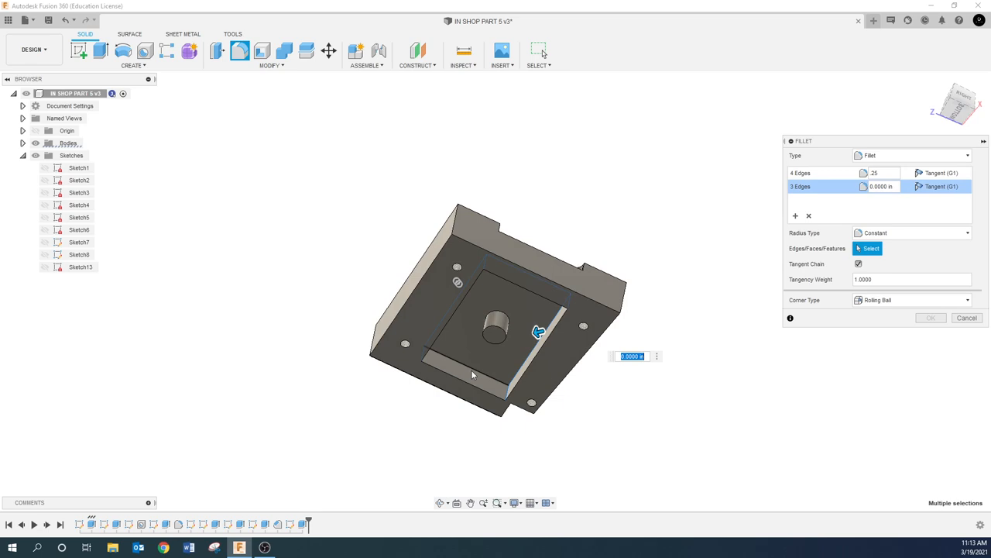
- Add the pocket and boss edges as a second fillet set at 0.25 in
left_click(500, 321)
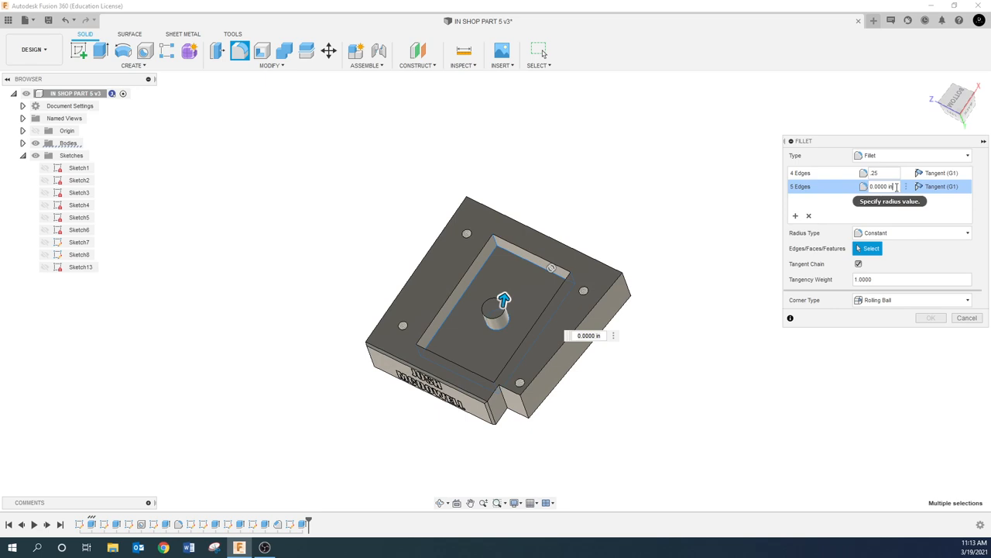
type("5")
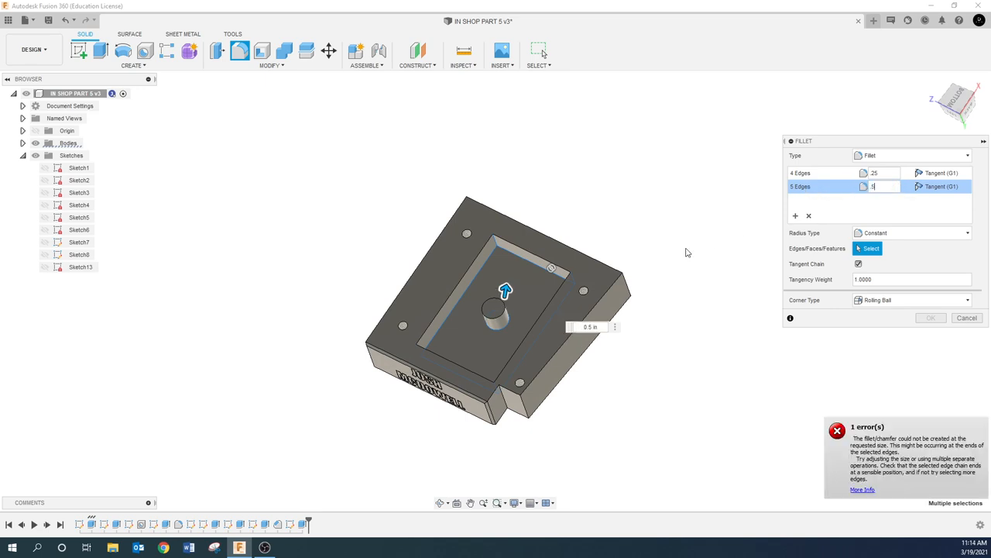
mouse_move(841, 235)
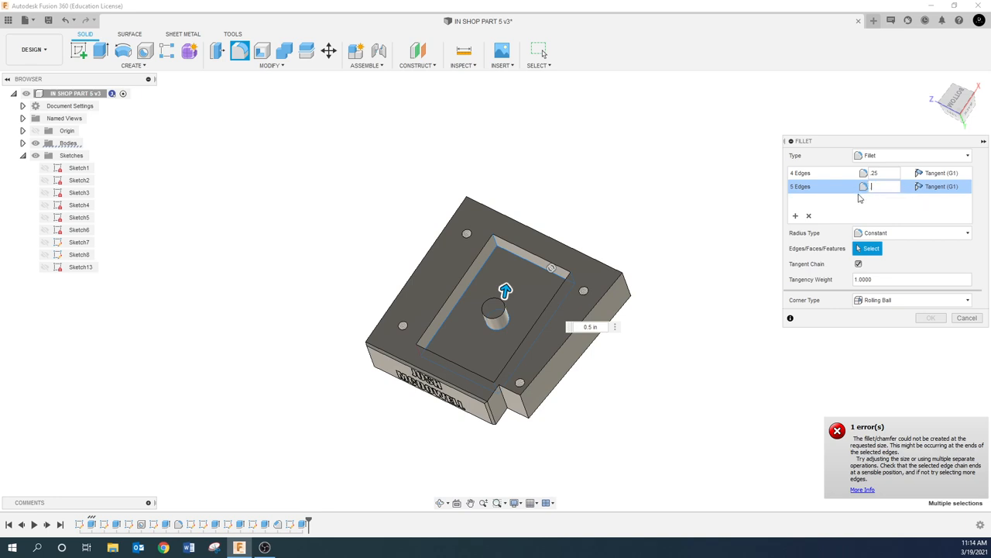
type("25")
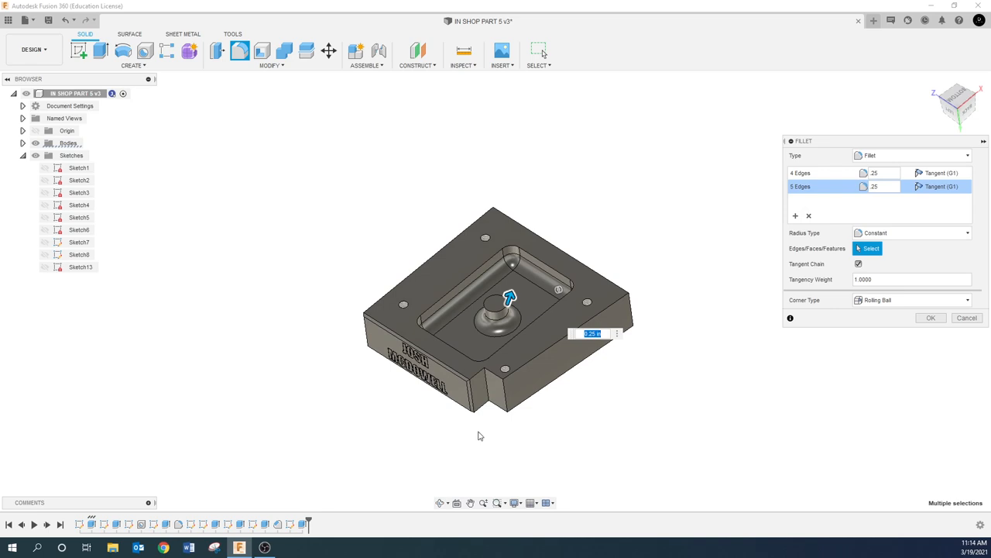
mouse_move(495, 440)
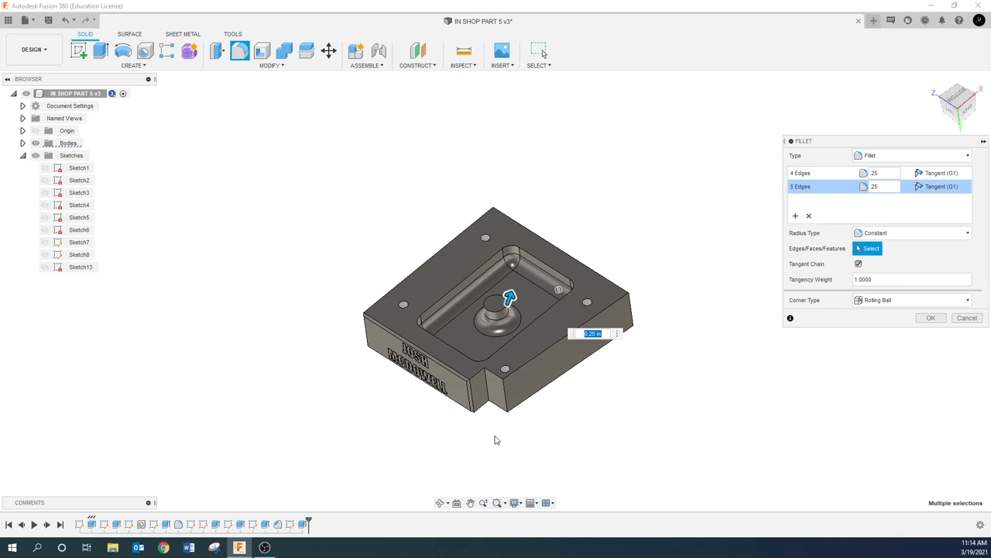
mouse_move(808, 197)
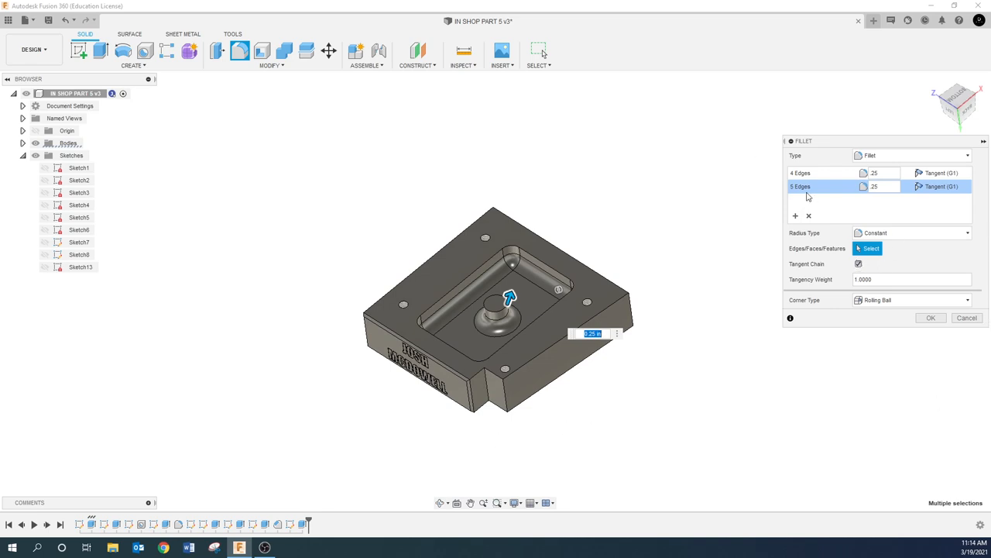
mouse_move(796, 216)
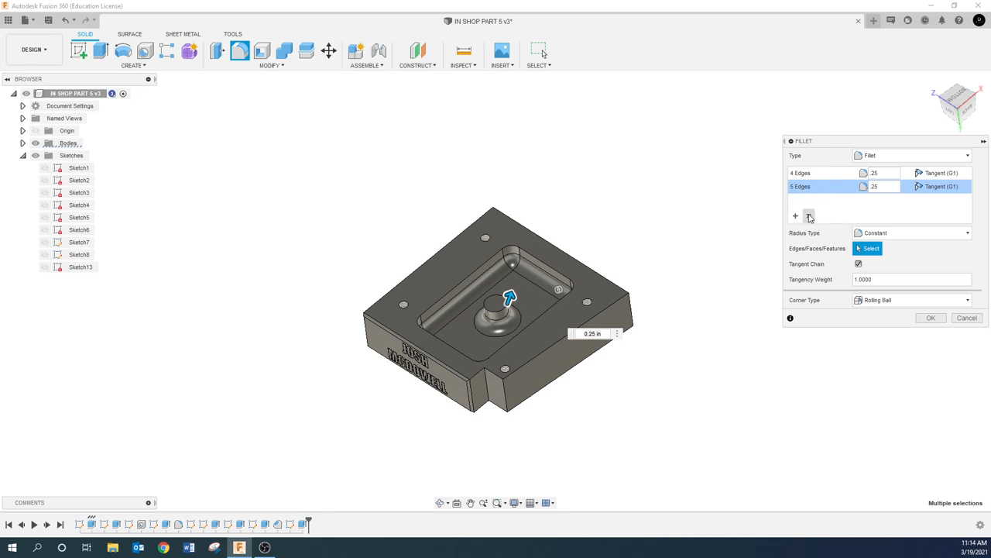
- Replace the five-edge set with 0.25 in pocket edges and a 0.48 in island-base fillet, then apply
left_click(809, 216)
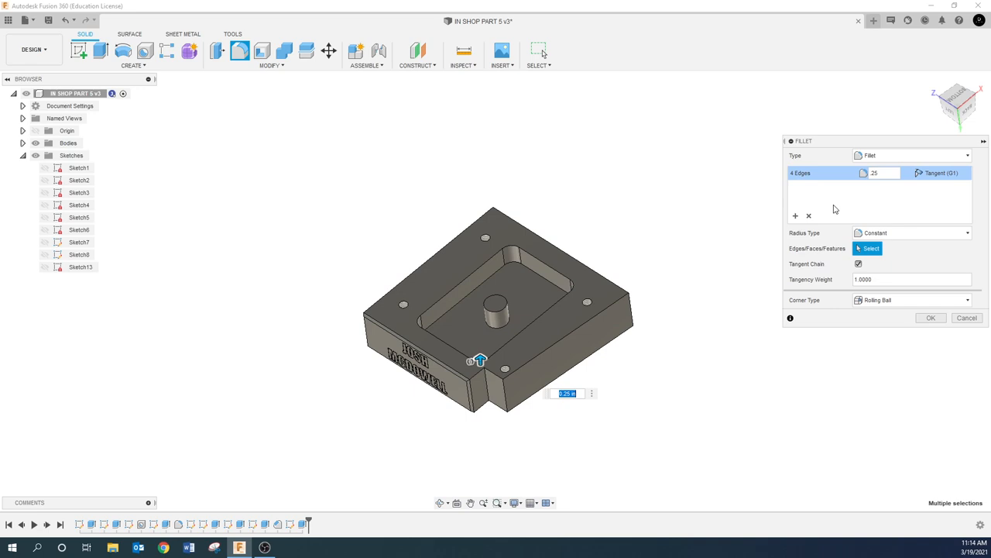
left_click(511, 260)
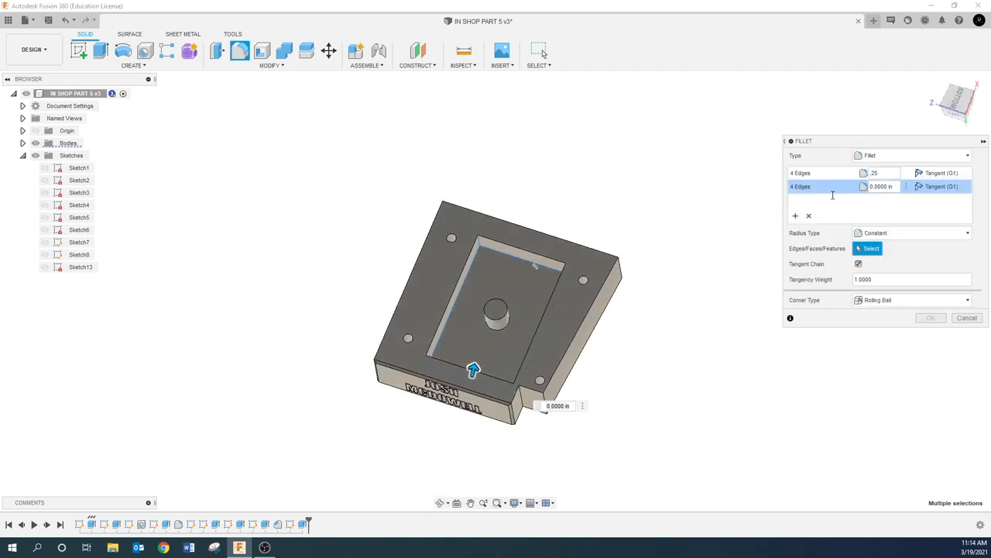
left_click(880, 186)
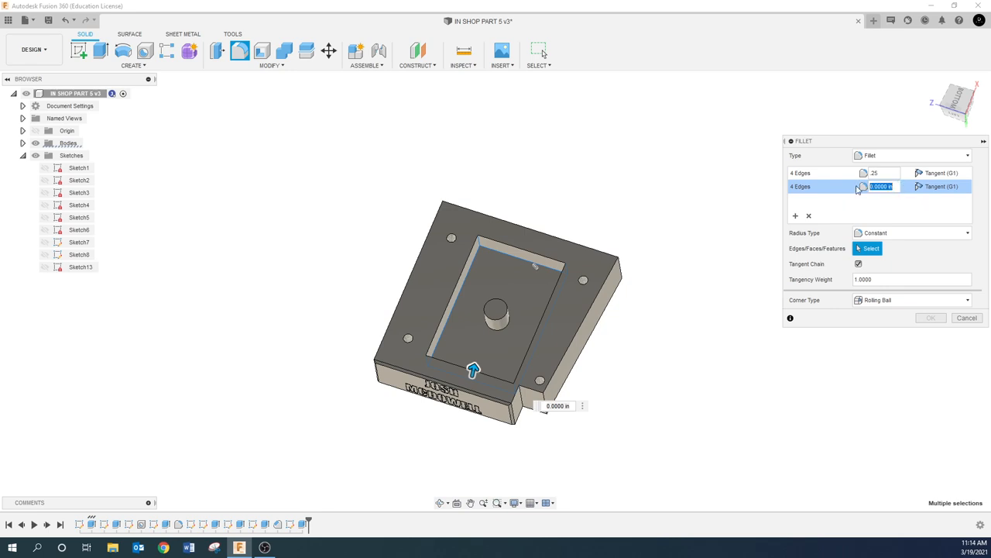
type("25")
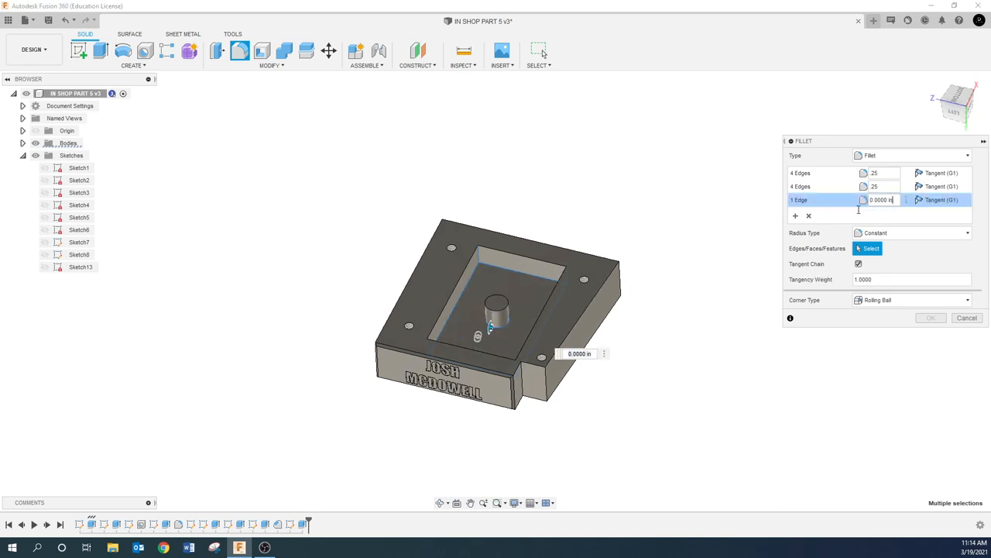
type("5")
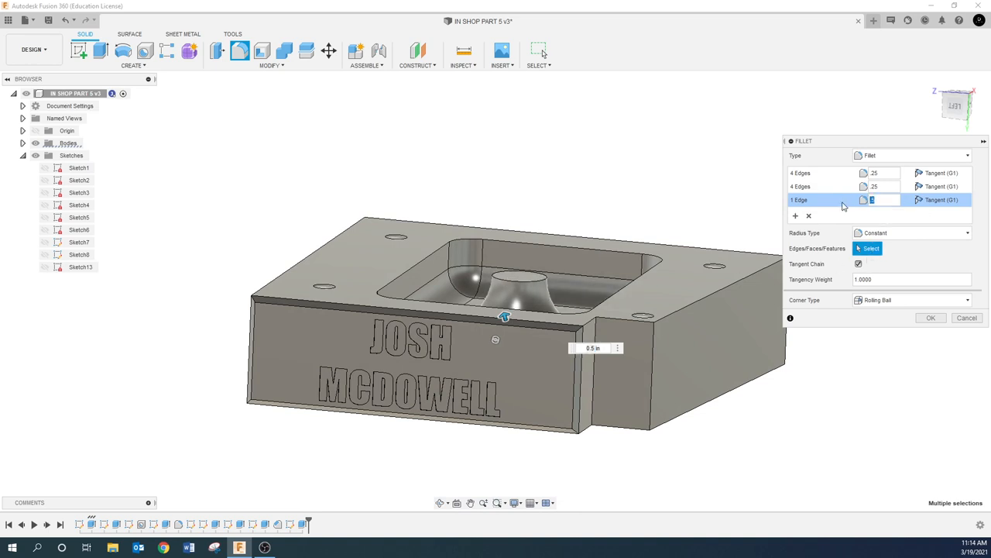
type("48")
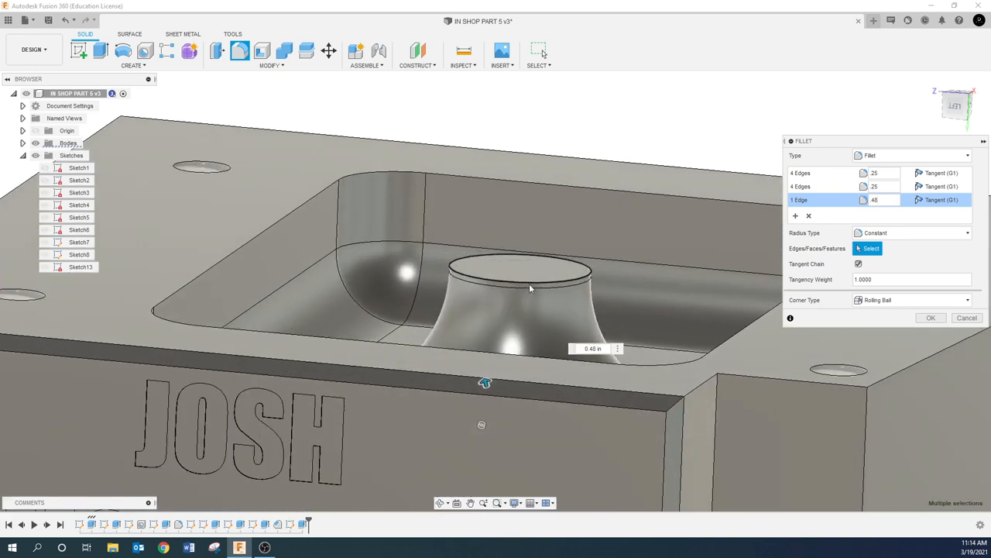
left_click(875, 200)
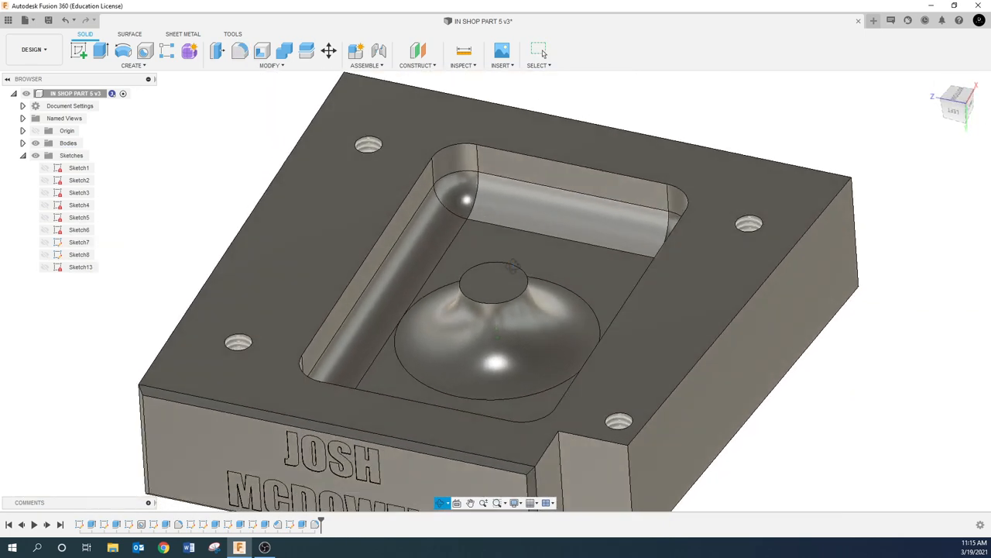
- Orbit the block and dimension the slot outline 2.00 wide and 0.625 deep
left_click_drag(495, 310, 510, 339)
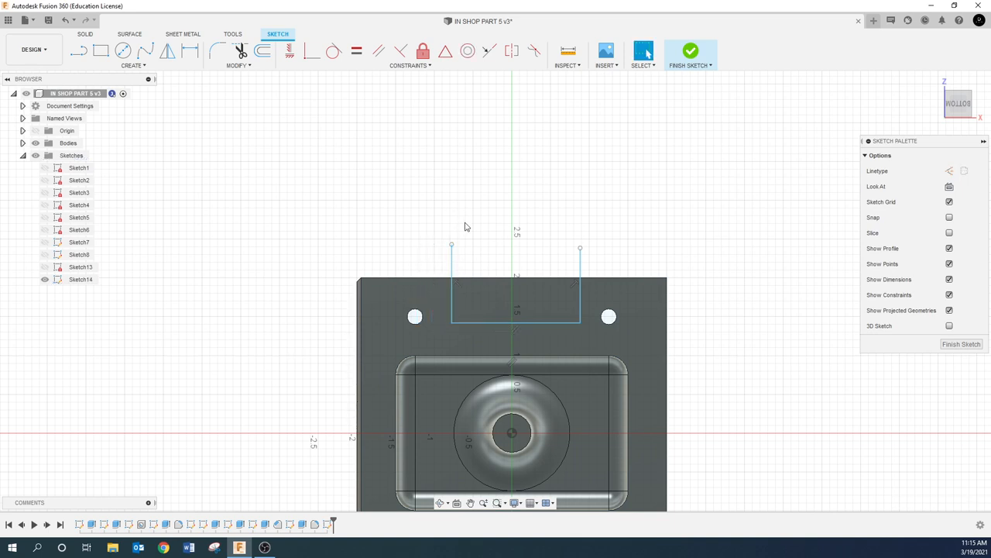
left_click(190, 50)
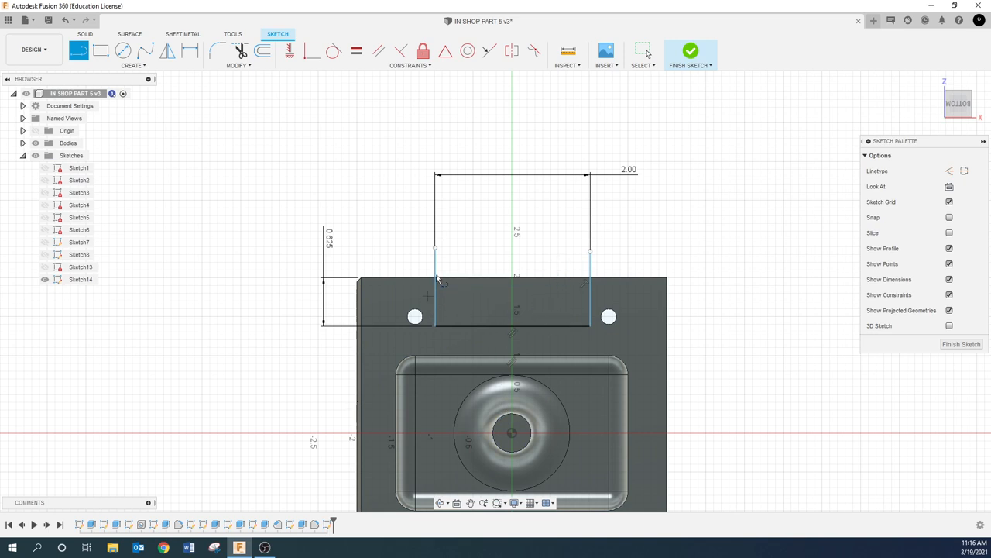
mouse_move(457, 357)
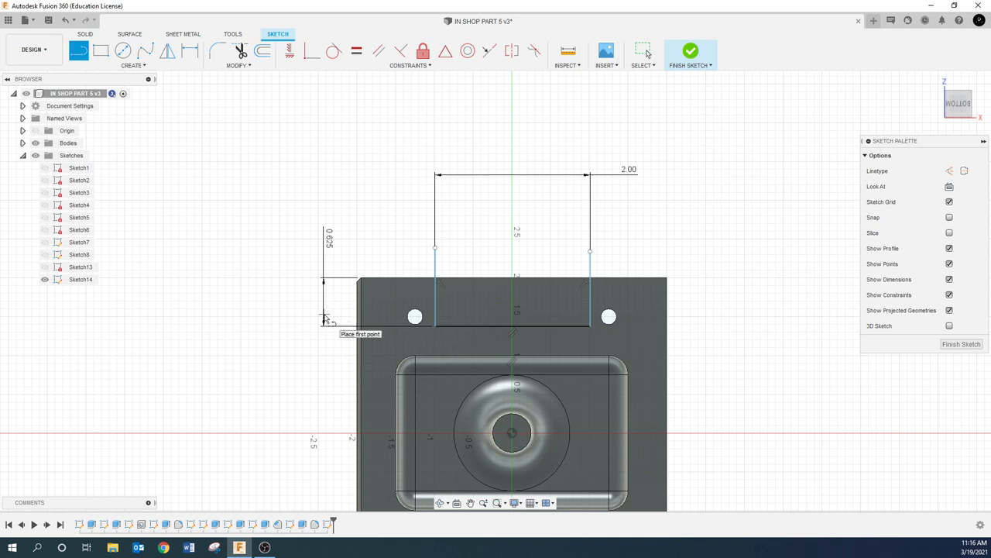
mouse_move(503, 447)
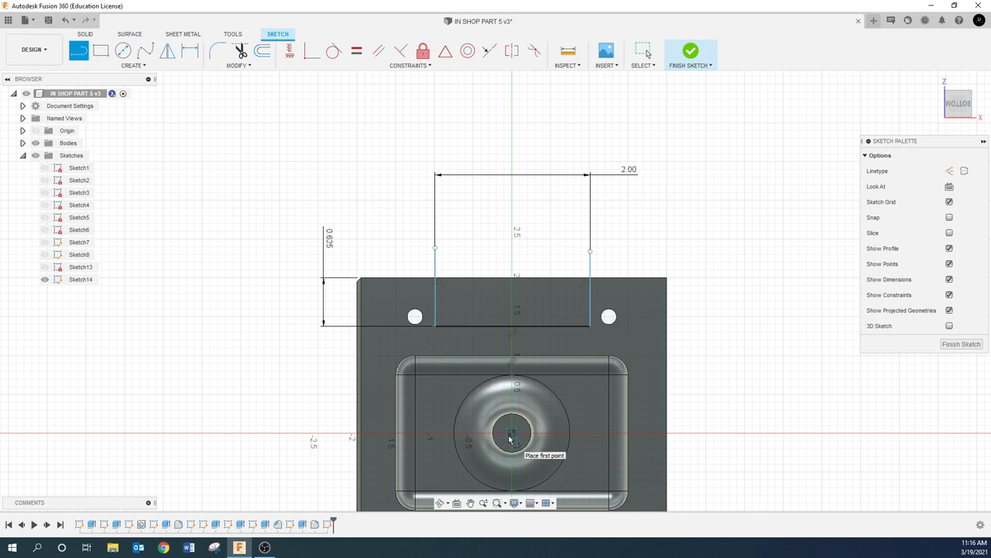
mouse_move(498, 435)
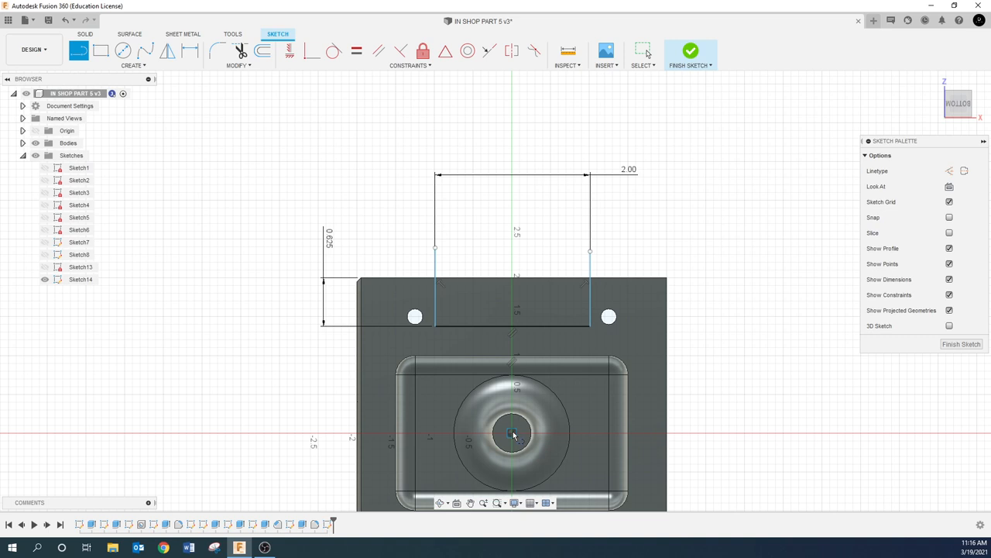
- Draw a line from the island centre to the slot's bottom edge and center the slot with a Midpoint constraint
left_click(511, 432)
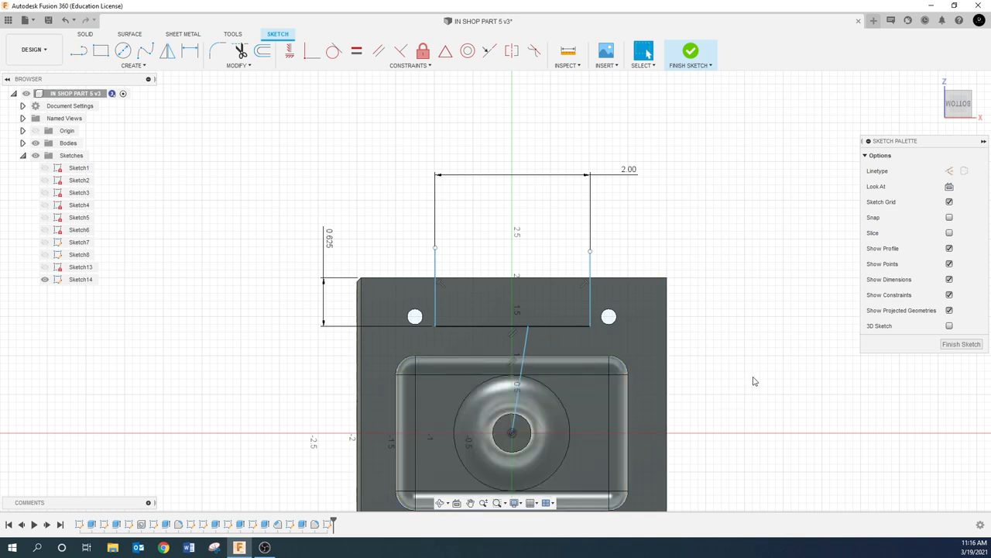
left_click(511, 302)
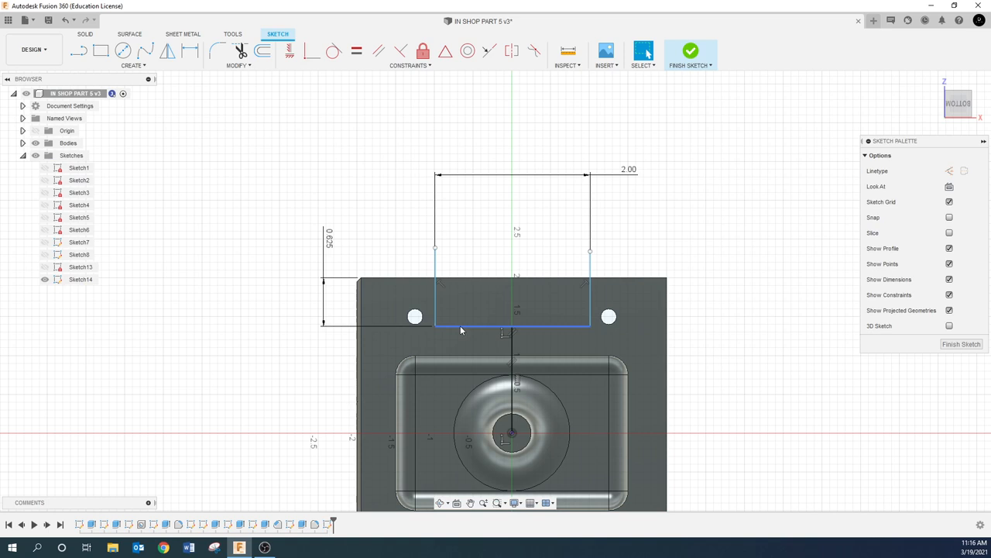
left_click(511, 328)
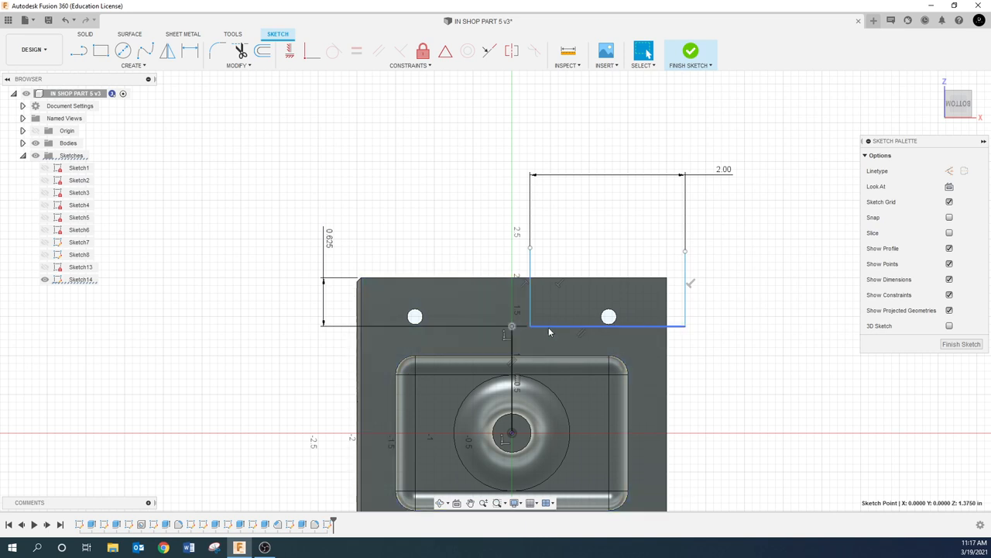
left_click(606, 327)
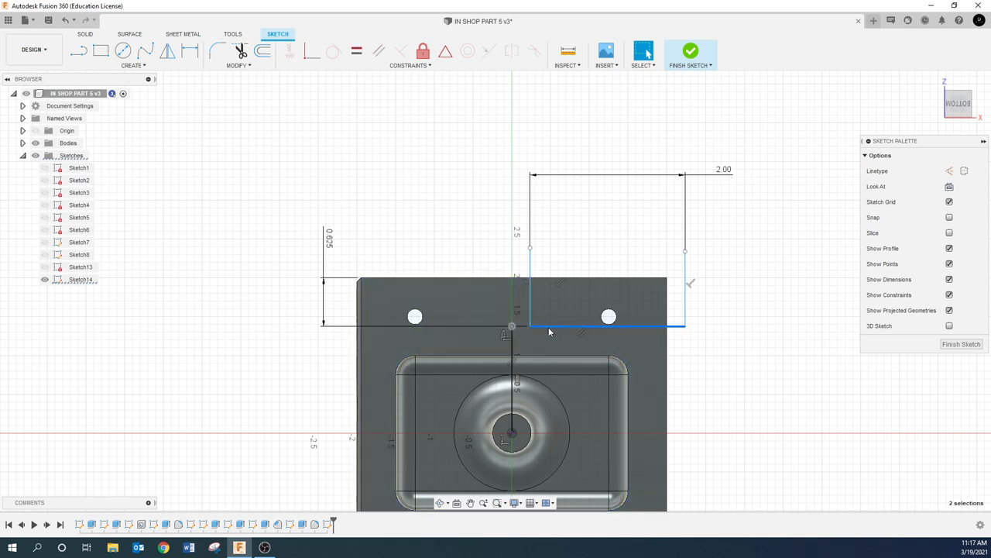
mouse_move(445, 50)
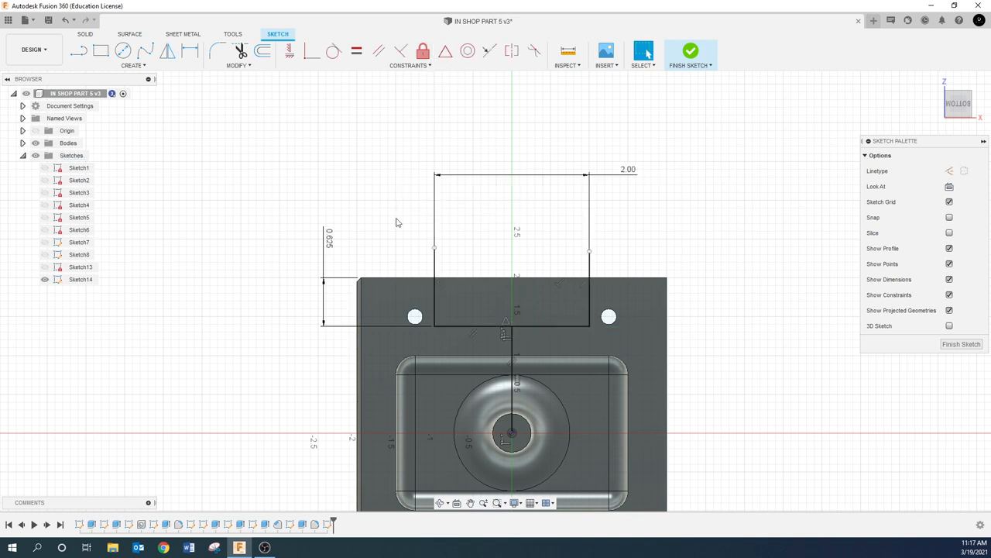
left_click(511, 302)
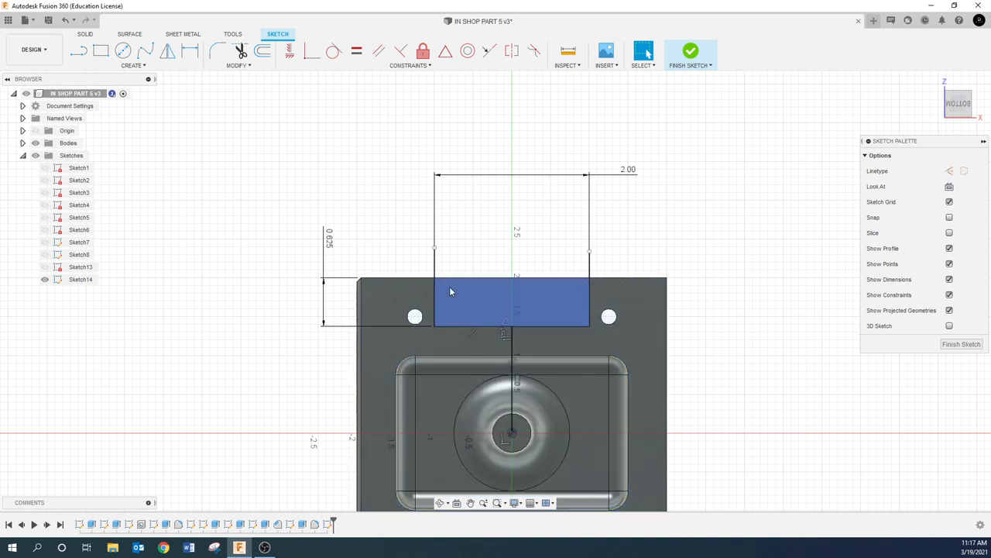
mouse_move(451, 327)
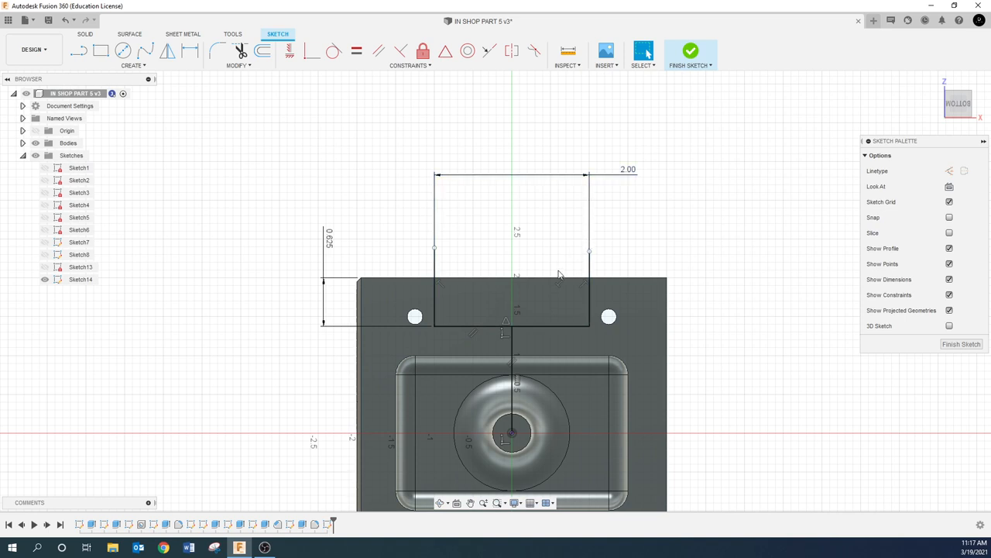
- Extrude the slot profile 0.75 in deep
left_click(512, 302)
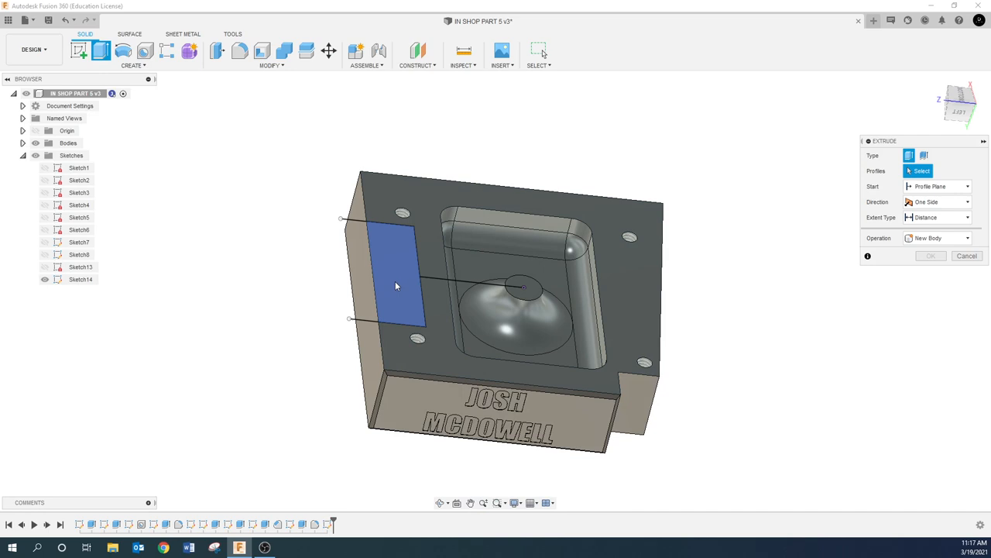
left_click_drag(391, 263, 383, 326)
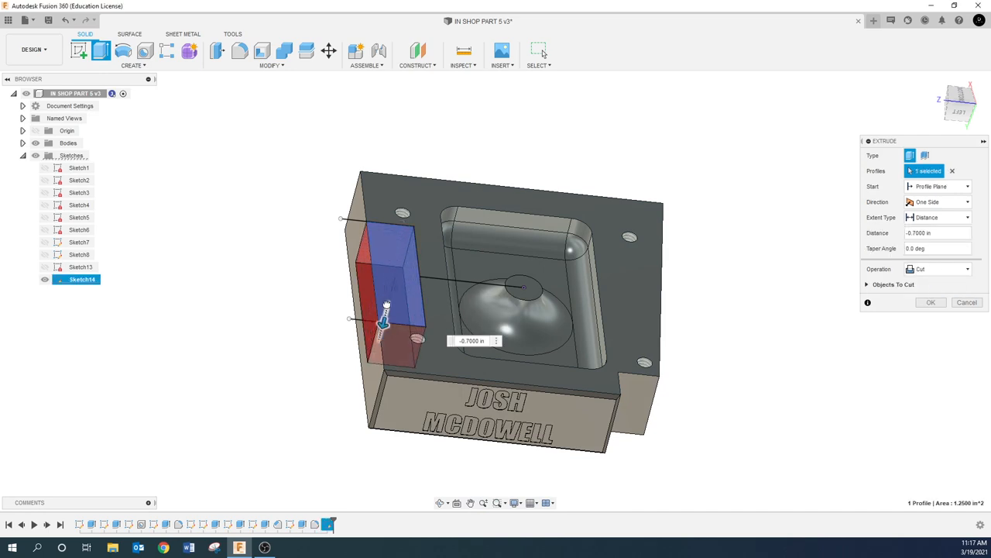
left_click(937, 232)
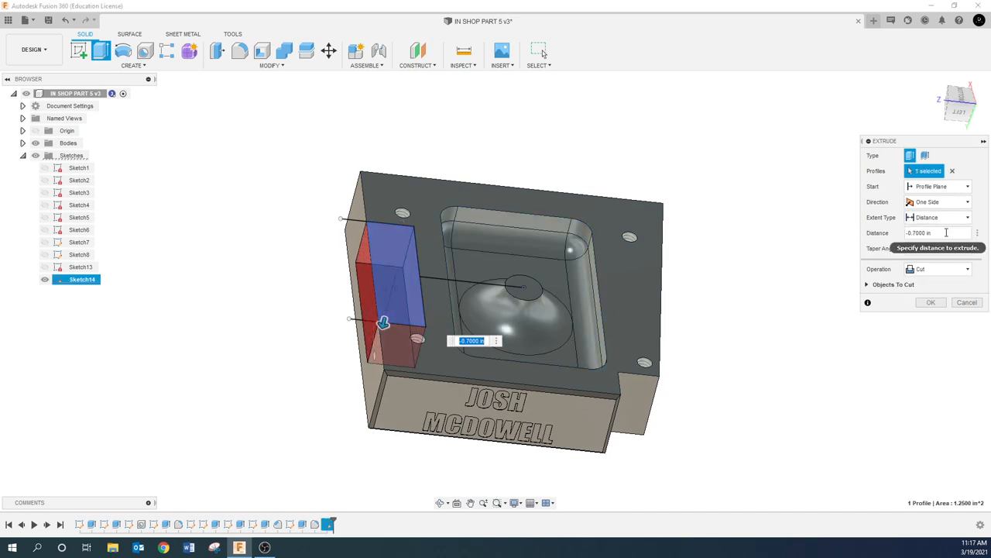
type(".75")
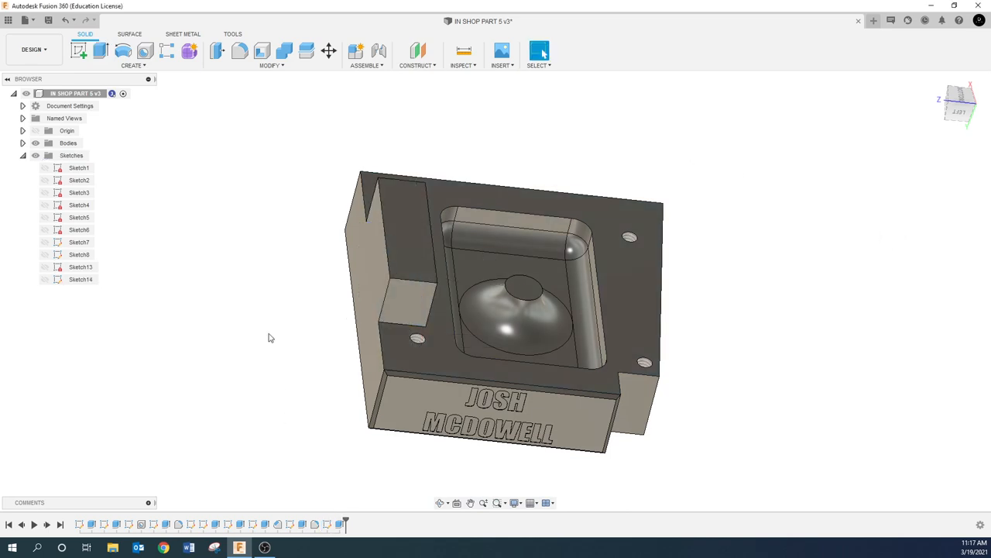
- Change the slot extrude's operation from Join to Cut and orbit to inspect the notch
right_click(395, 271)
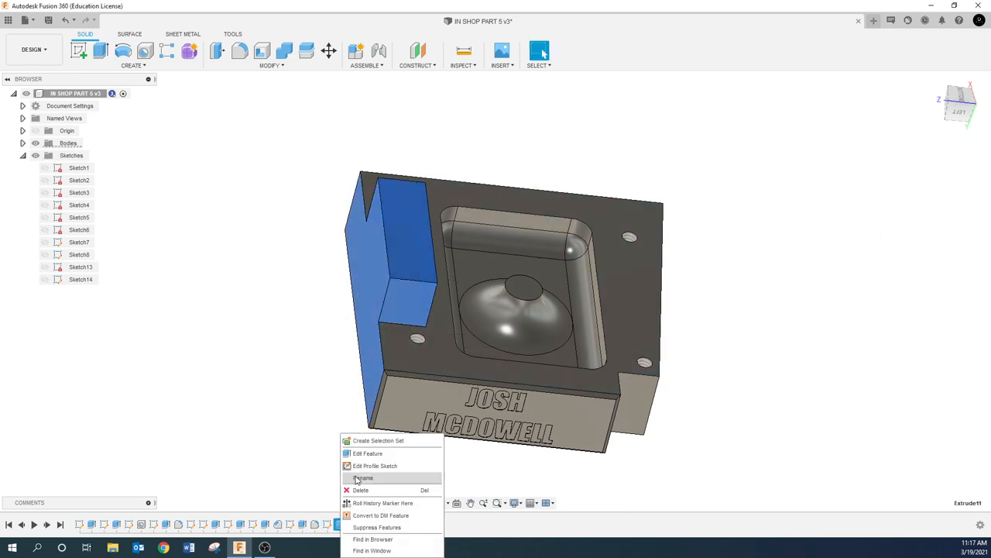
left_click(368, 453)
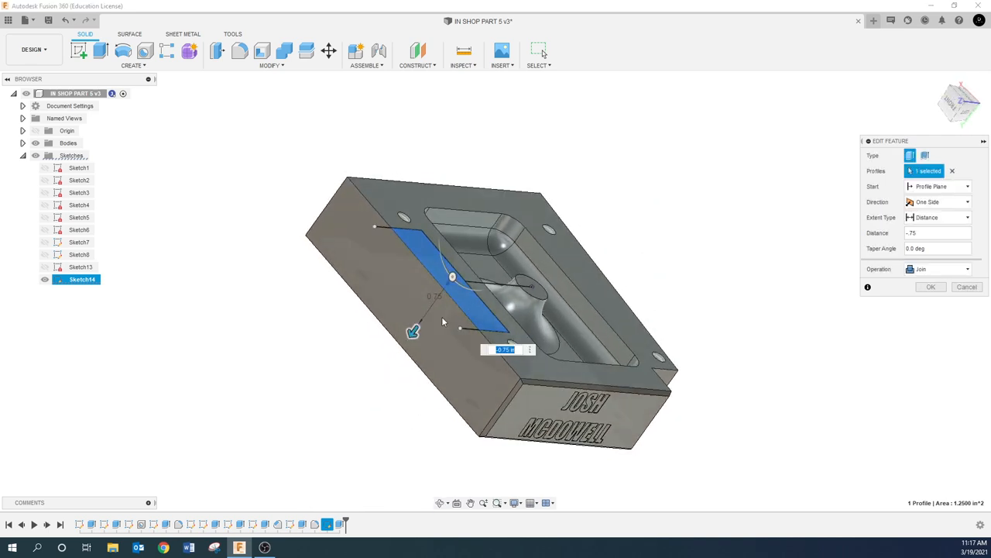
left_click(937, 268)
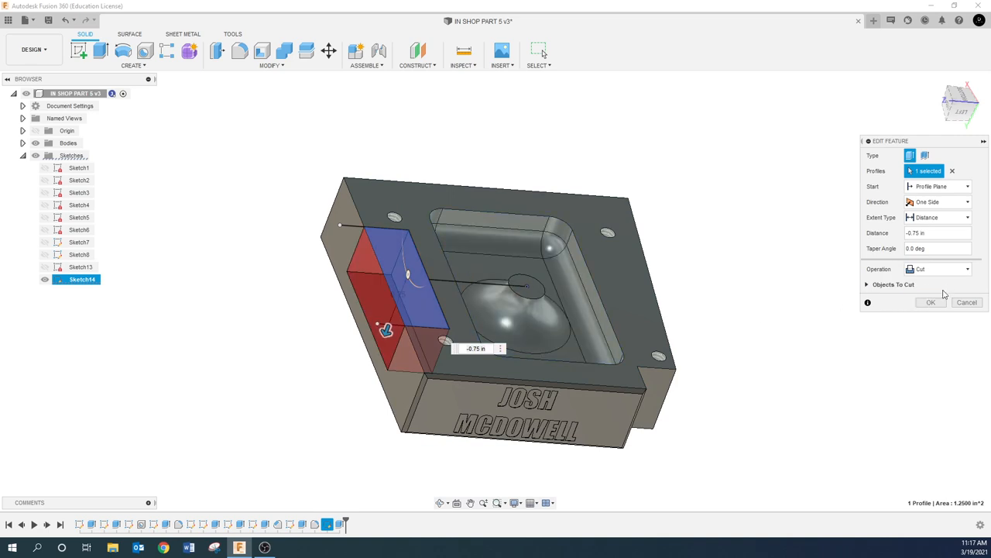
left_click(931, 302)
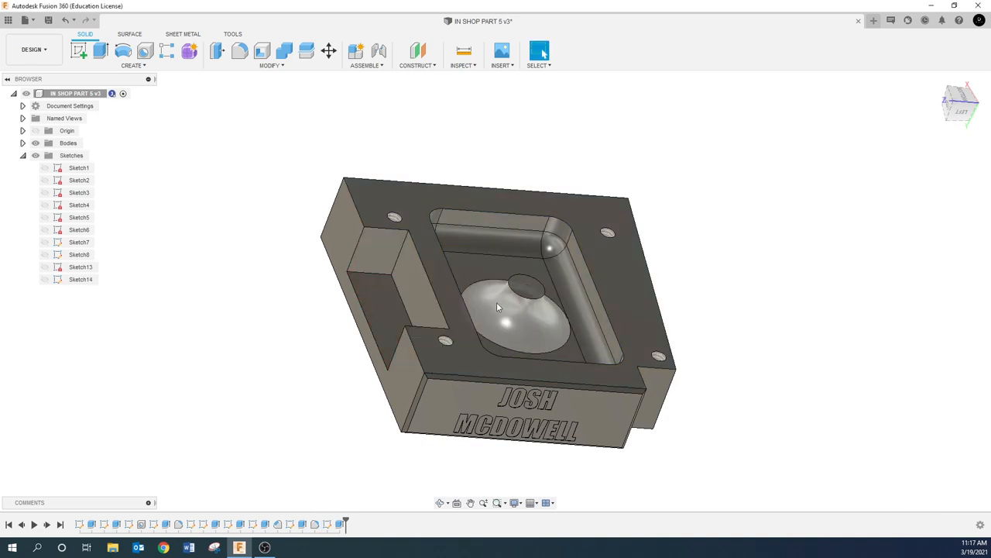
left_click_drag(498, 307, 294, 376)
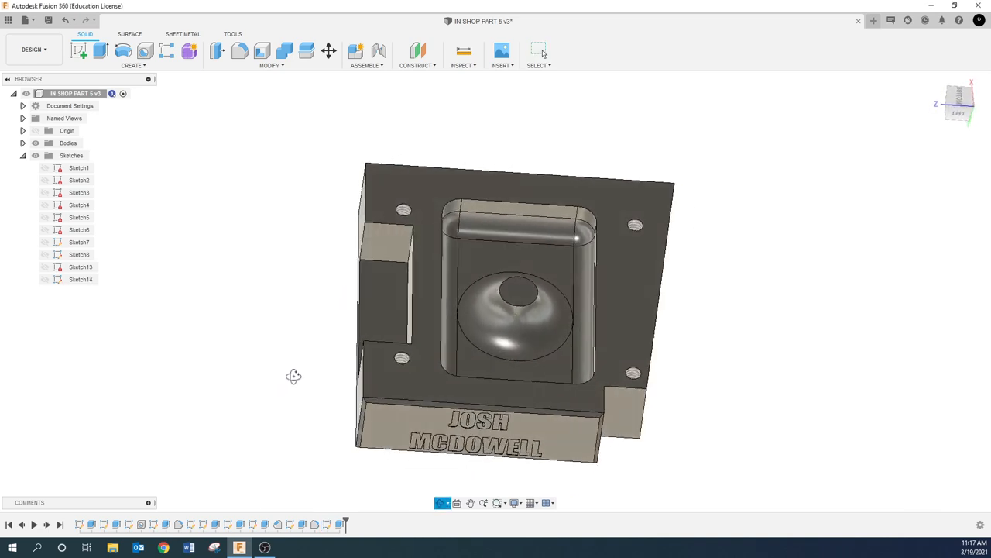
left_click_drag(295, 375, 309, 379)
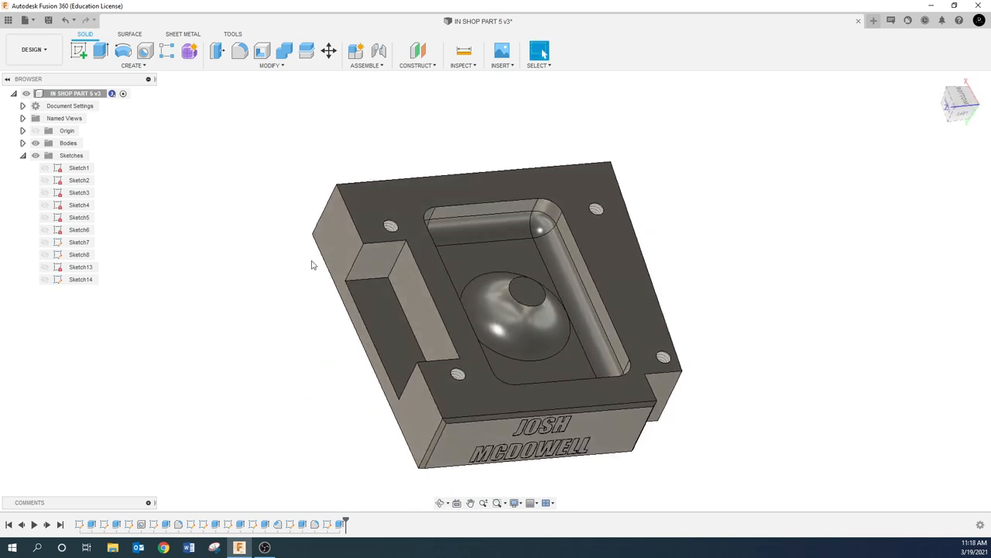
- Fillet two slot edges at 0.5 in and three more at 0.25 in
left_click(272, 65)
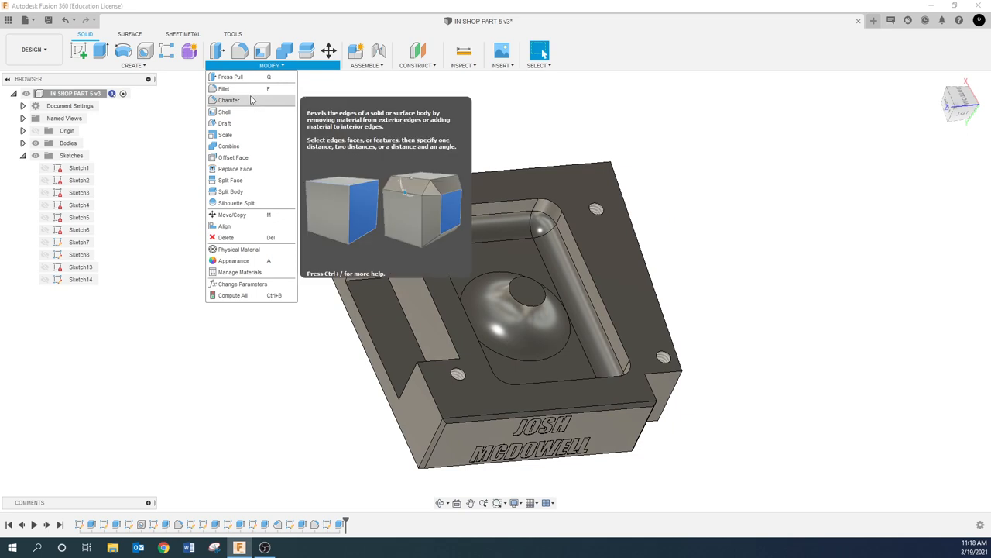
left_click(224, 88)
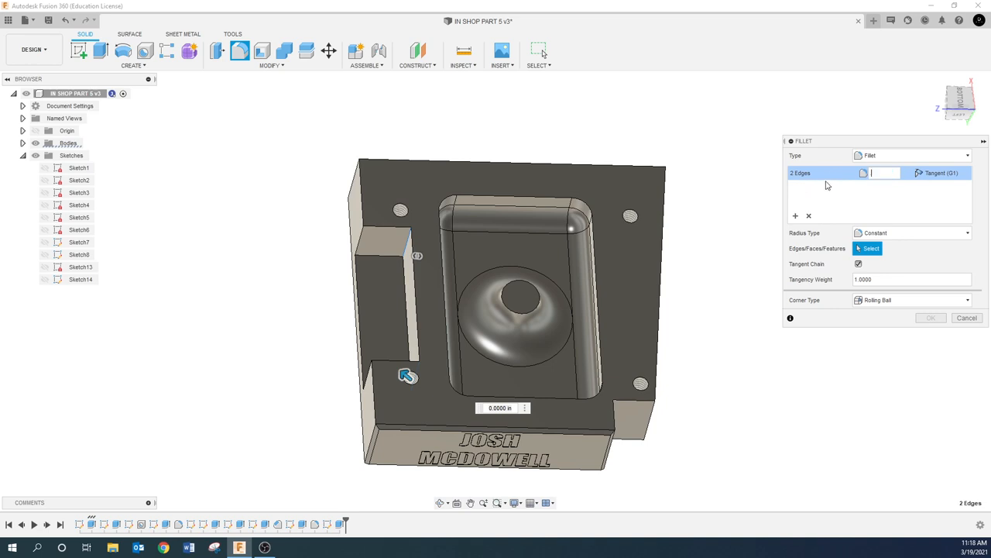
type("5")
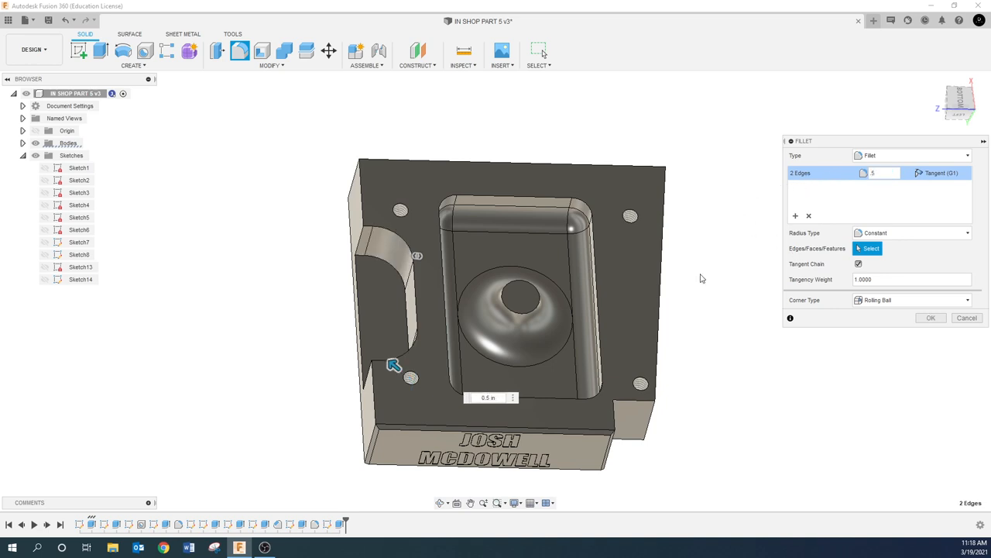
mouse_move(733, 211)
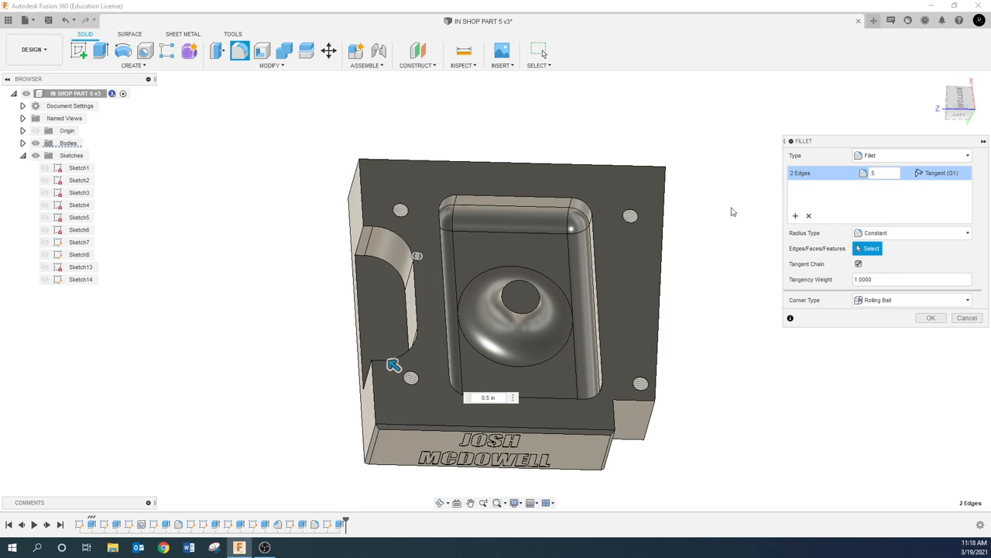
mouse_move(794, 216)
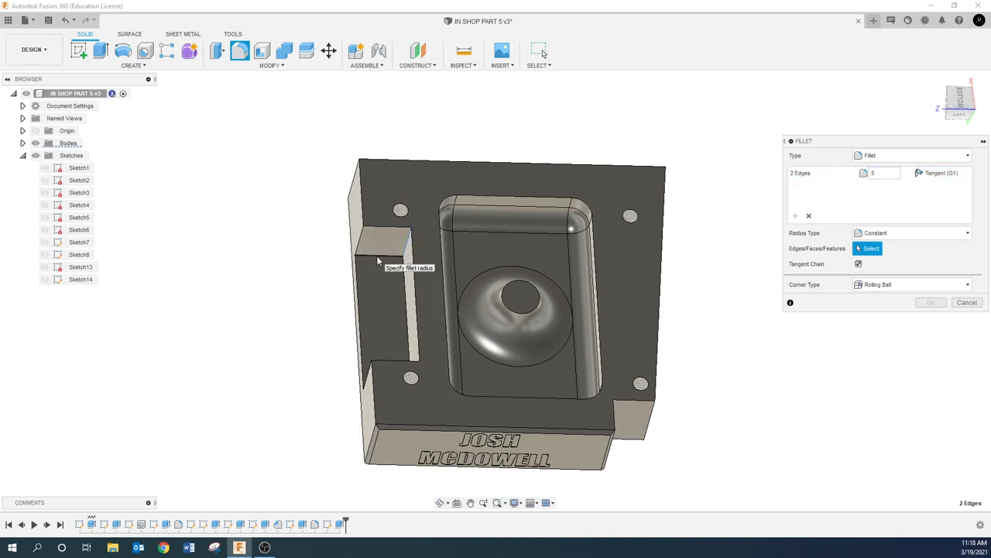
left_click(379, 260)
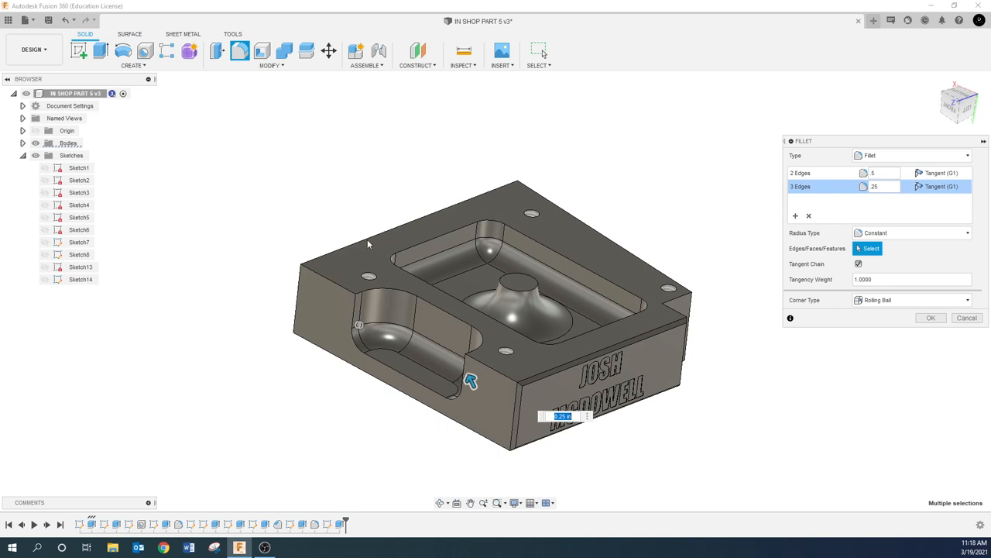
mouse_move(416, 397)
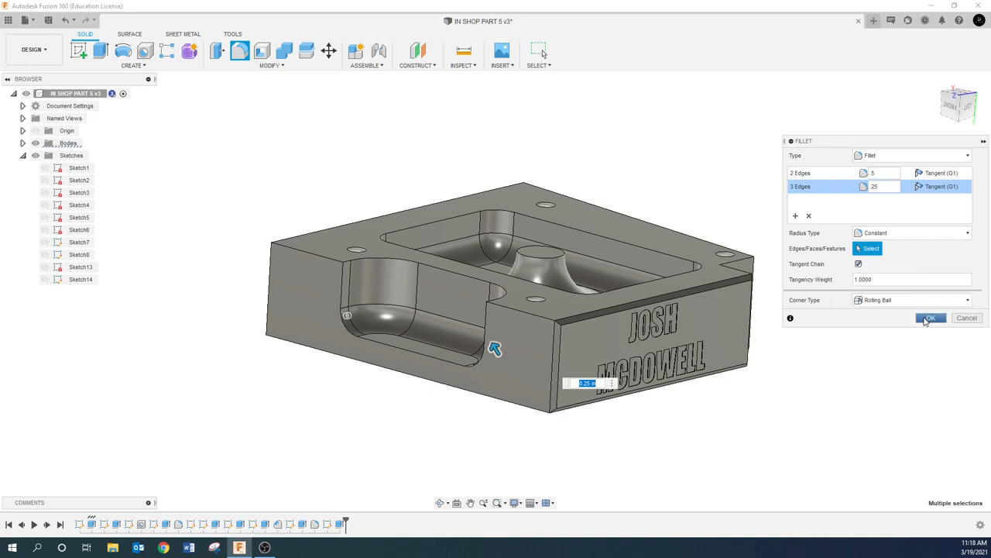
left_click(930, 318)
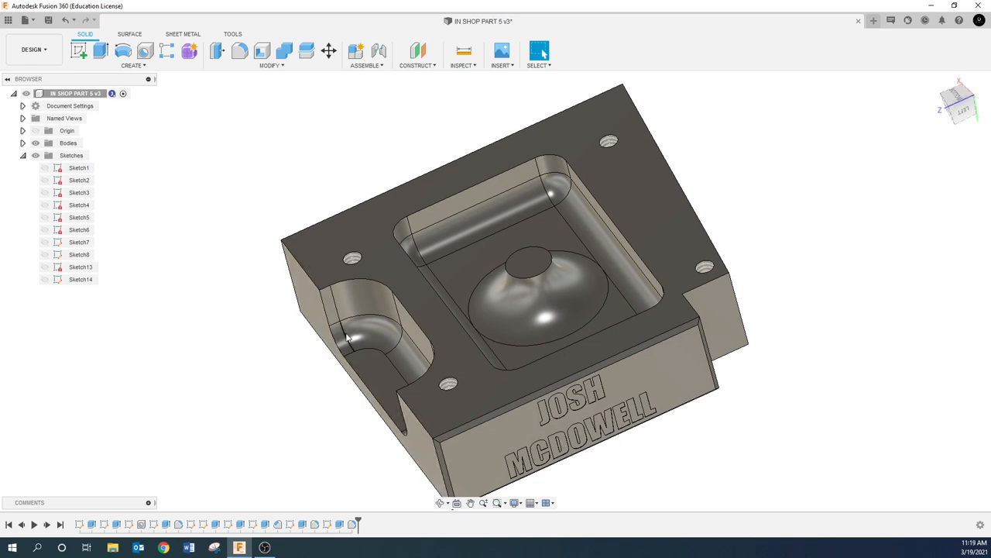
mouse_move(251, 363)
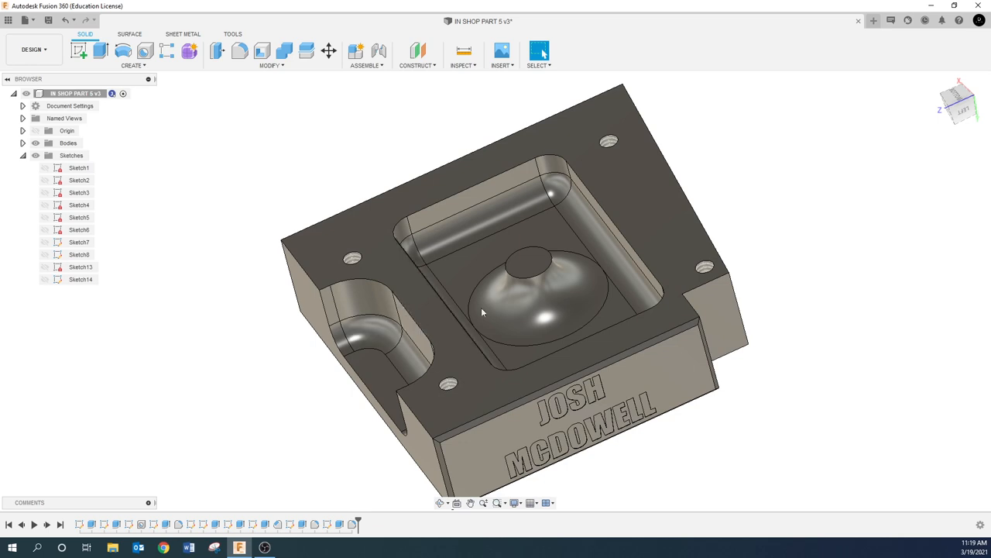
left_click(480, 310)
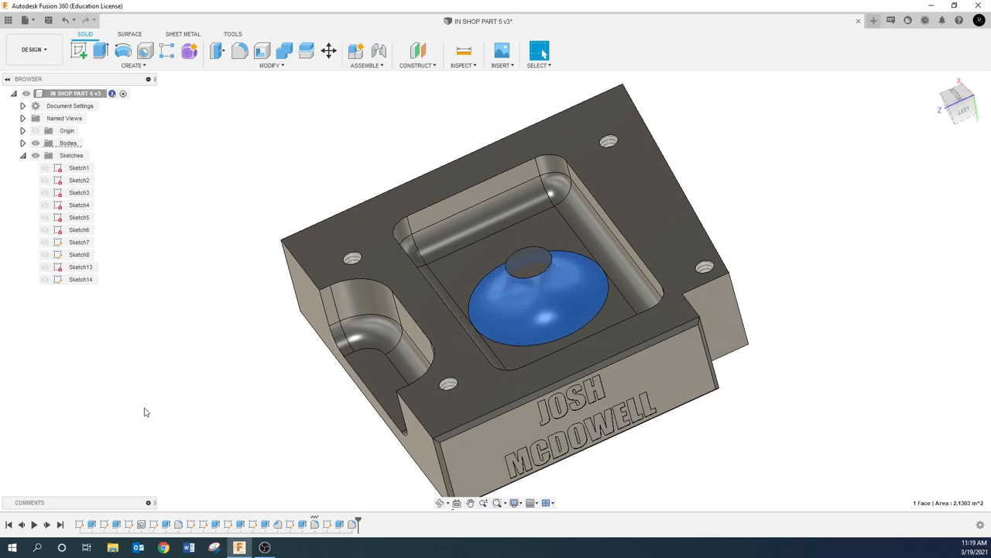
mouse_move(139, 388)
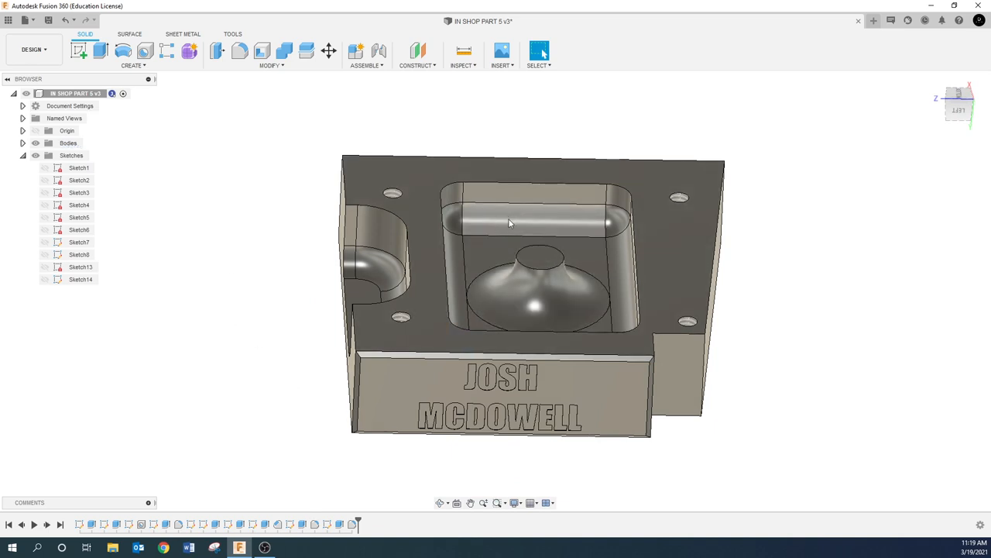
left_click(509, 223)
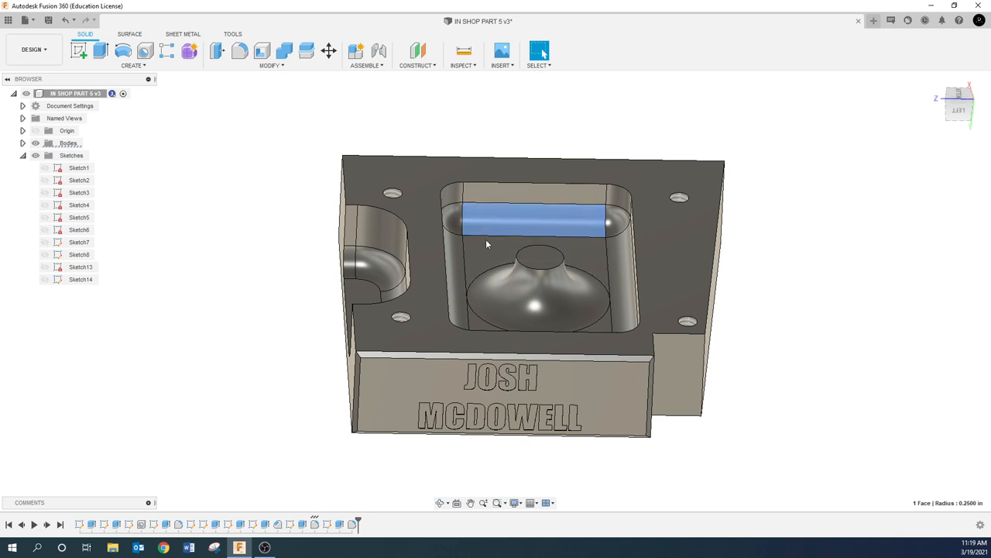
right_click(316, 525)
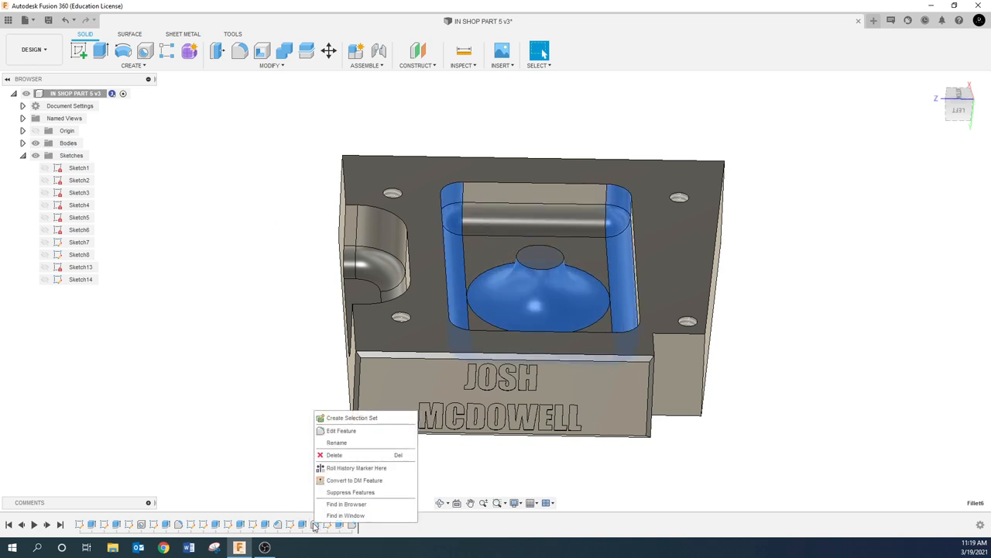
left_click(341, 430)
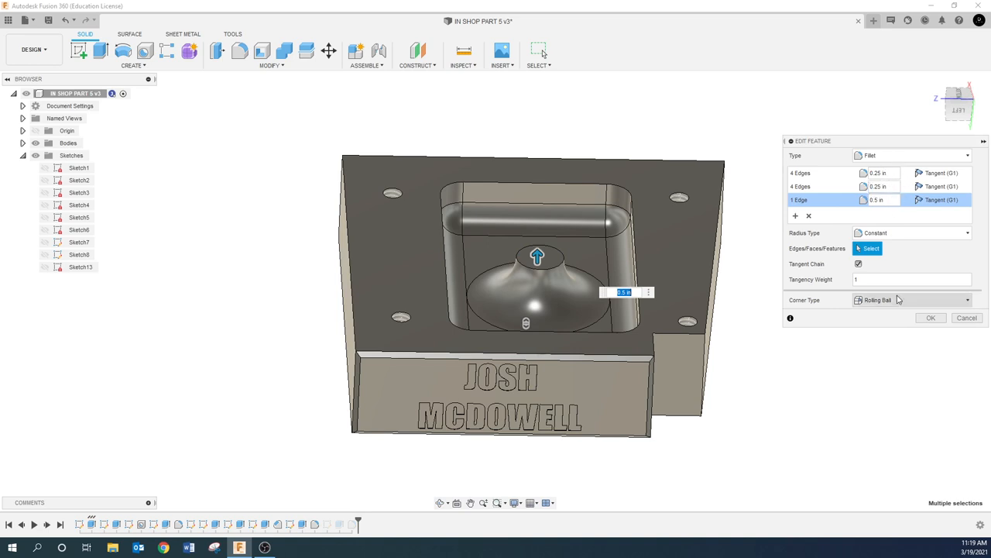
mouse_move(242, 442)
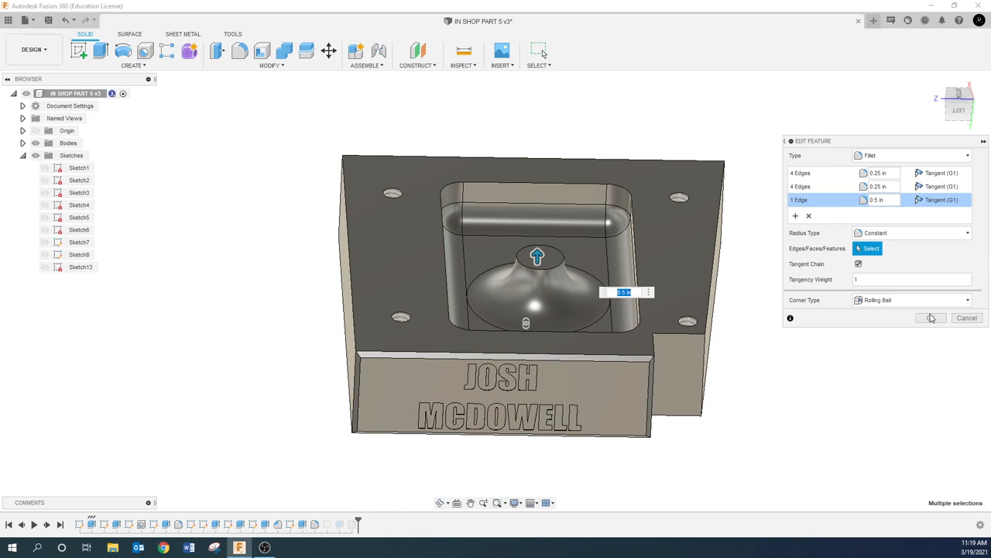
left_click(932, 318)
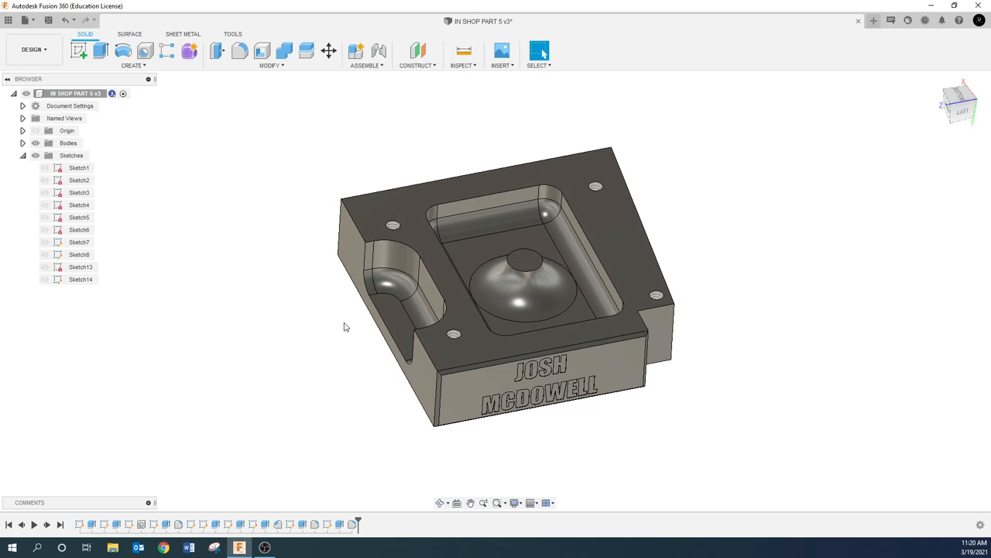
mouse_move(48, 20)
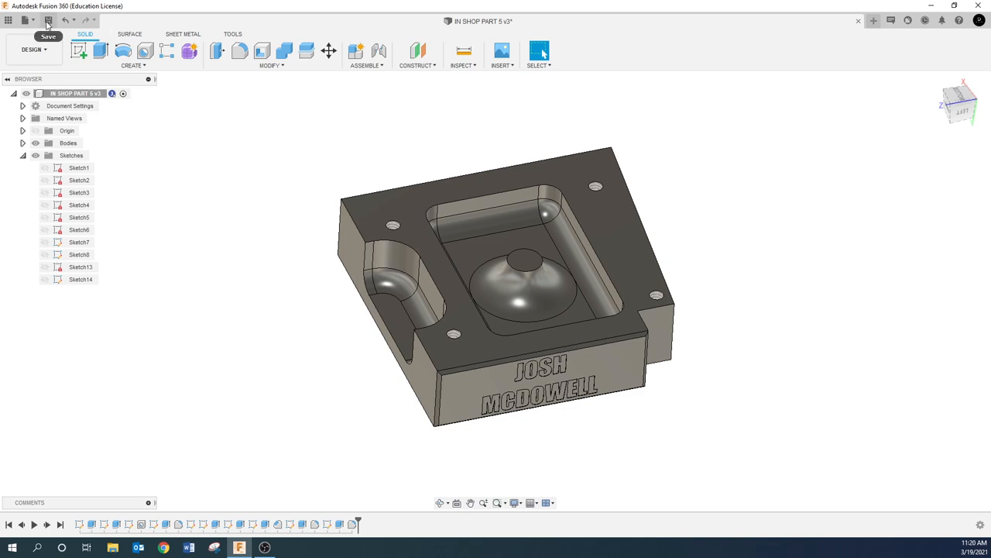
- Save IN SHOP PART 5 as a new version, confirming the version description
left_click(47, 20)
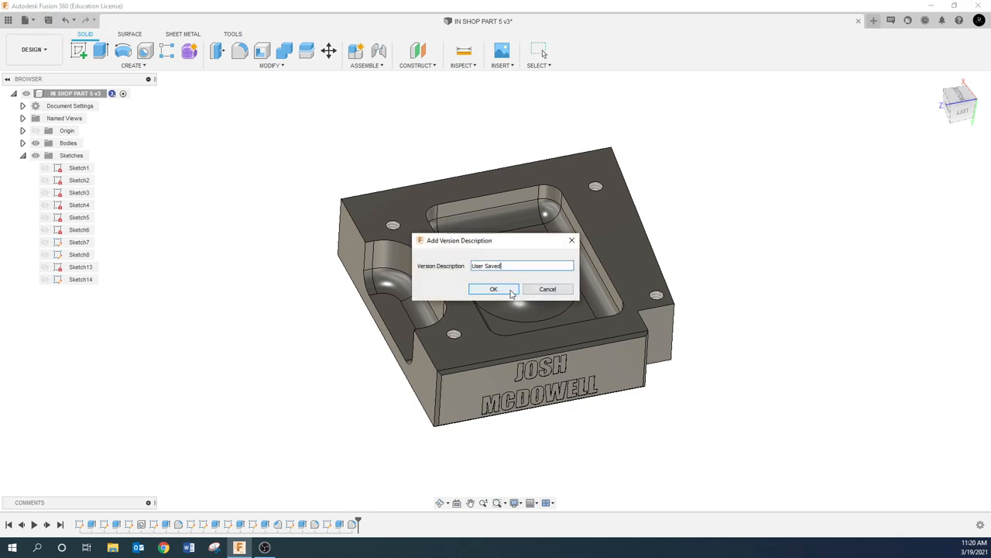
left_click(494, 289)
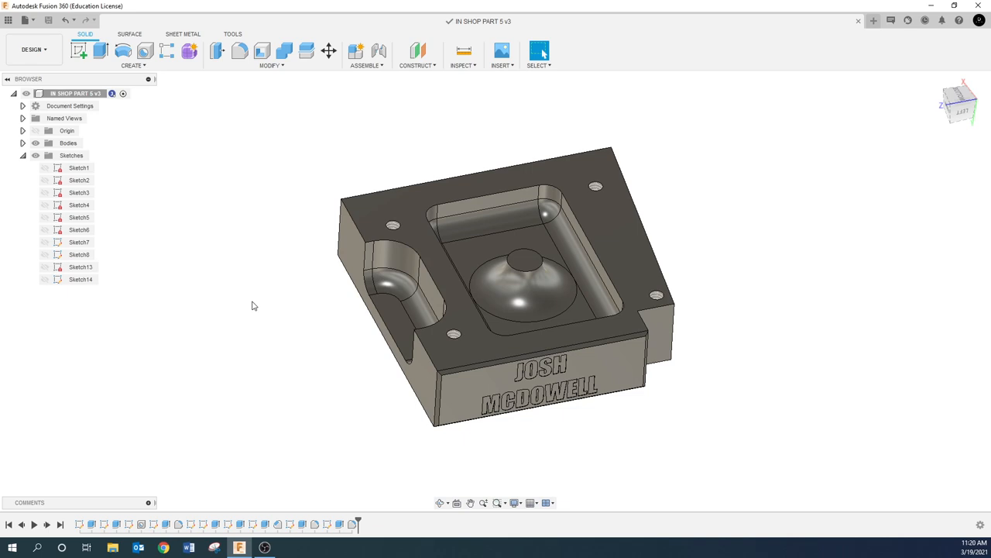